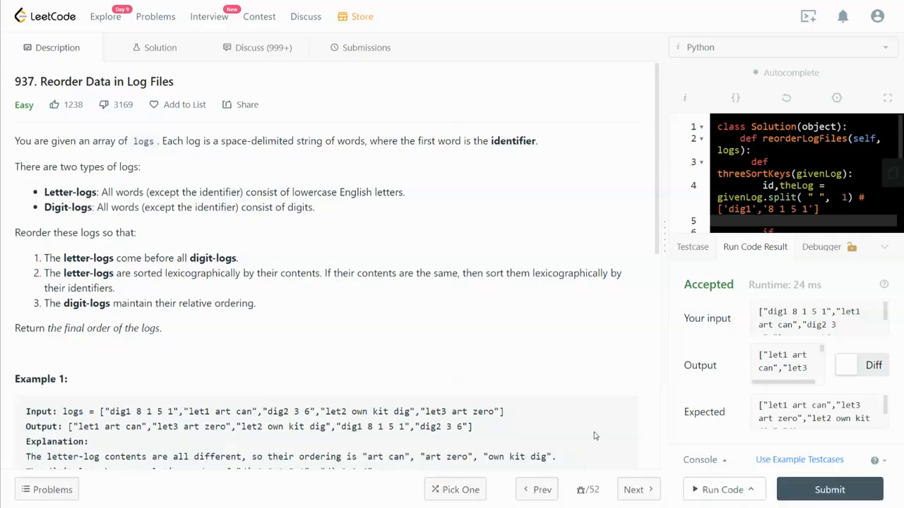
pyautogui.moveTo(572, 390)
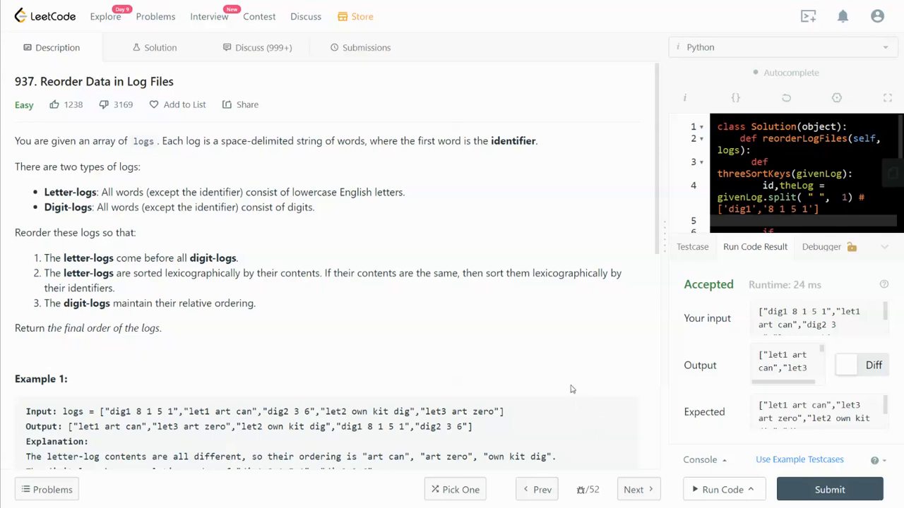
pyautogui.moveTo(568, 401)
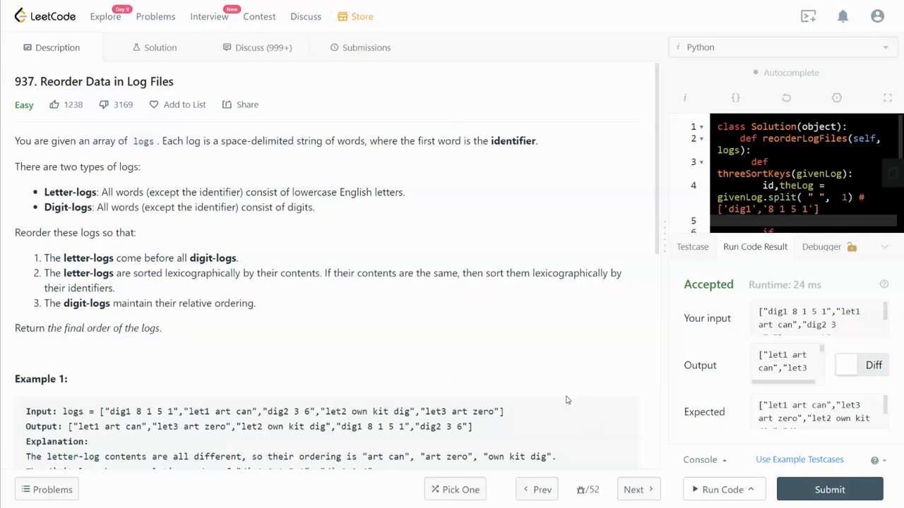
# Scroll the Description panel through Example 2 and highlight words in Example 1's output
pyautogui.scroll(-3)
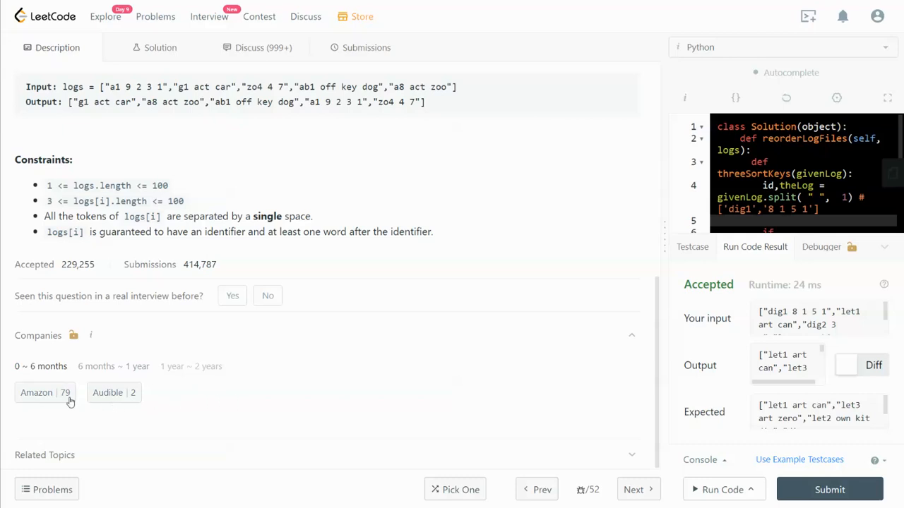
pyautogui.moveTo(46, 393)
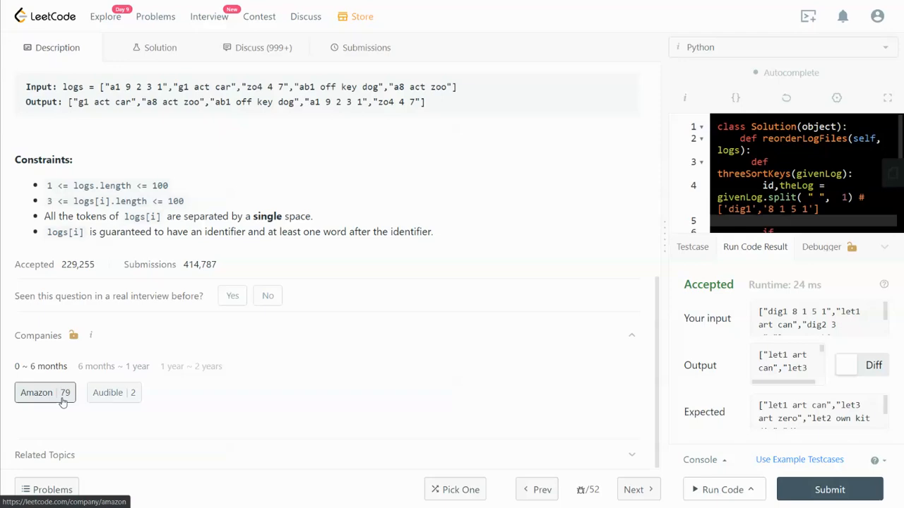
pyautogui.moveTo(76, 402)
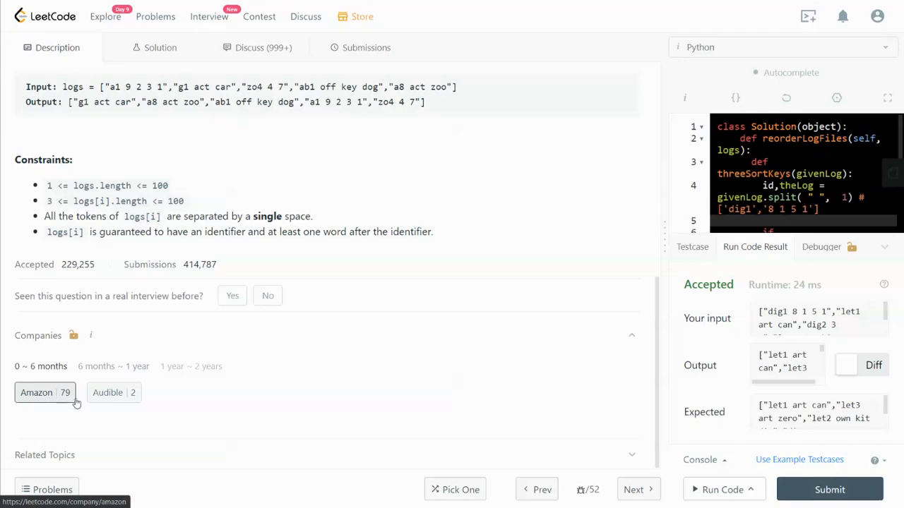
pyautogui.scroll(3)
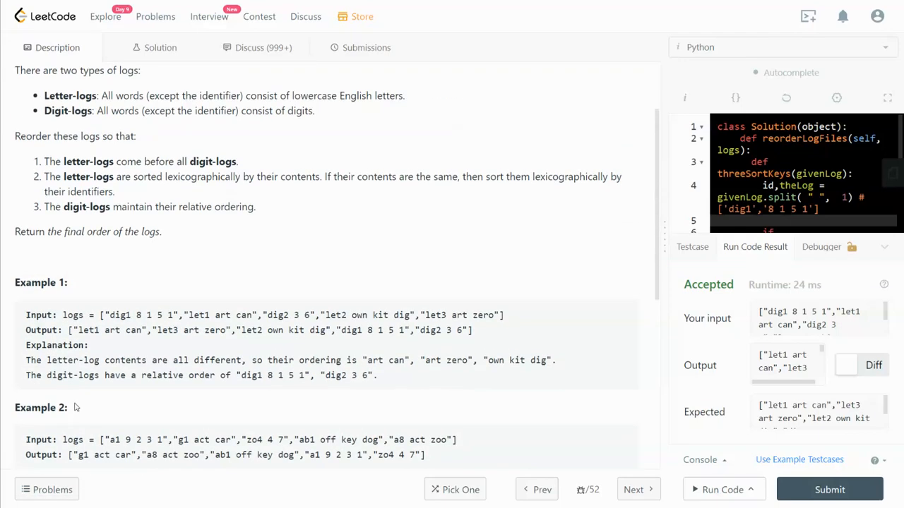
pyautogui.scroll(3)
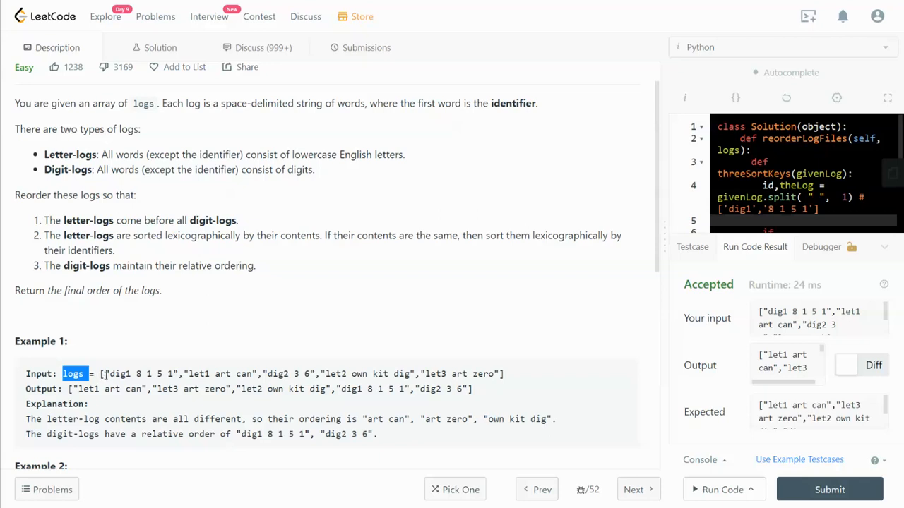
pyautogui.moveTo(106, 374)
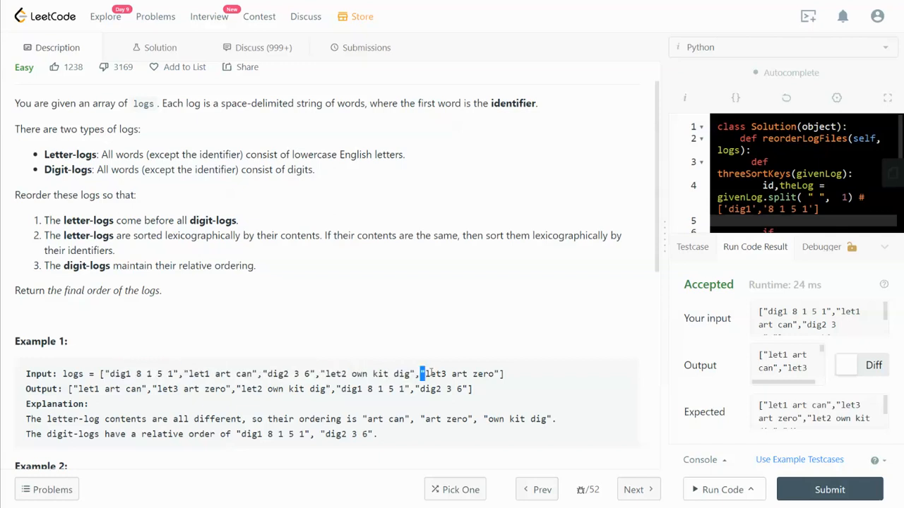
pyautogui.doubleClick(459, 373)
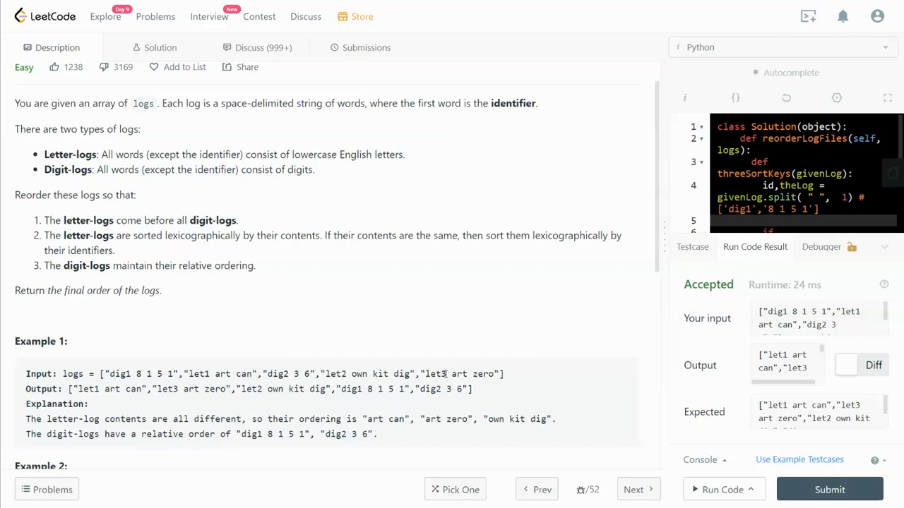
pyautogui.doubleClick(435, 373)
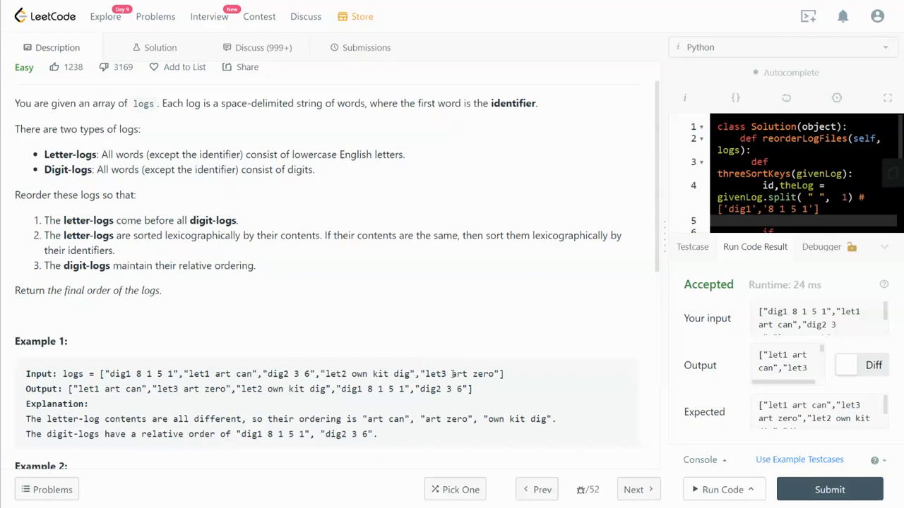
pyautogui.doubleClick(471, 373)
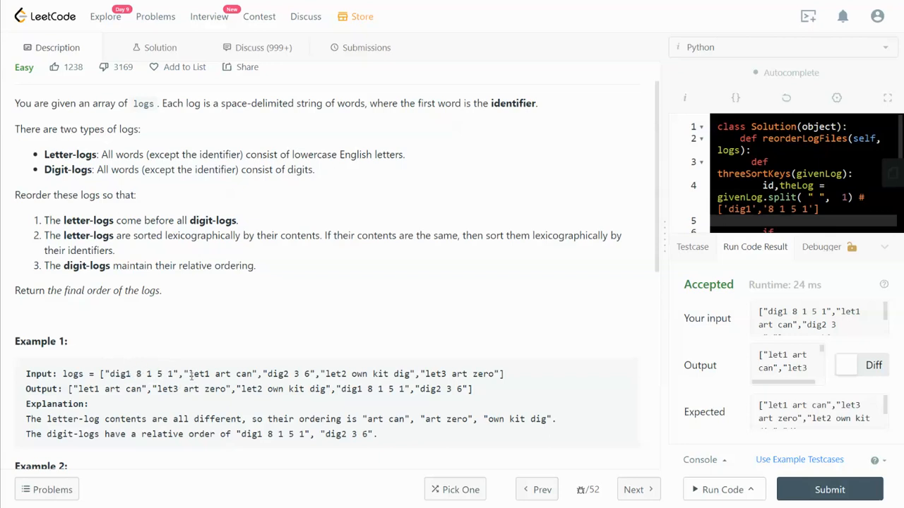
# Highlight the identifier let1, its contents 'art', and the digits 8 1 5 1 of dig1
pyautogui.doubleClick(197, 372)
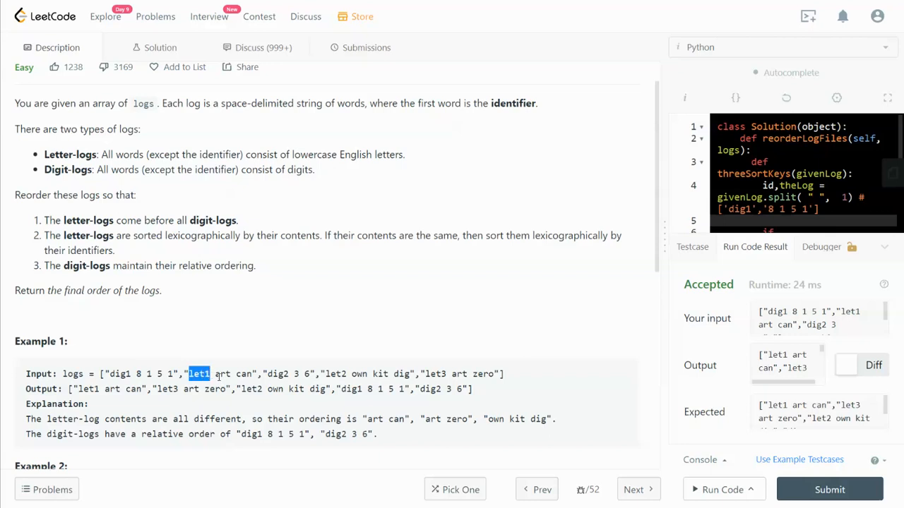
pyautogui.doubleClick(222, 373)
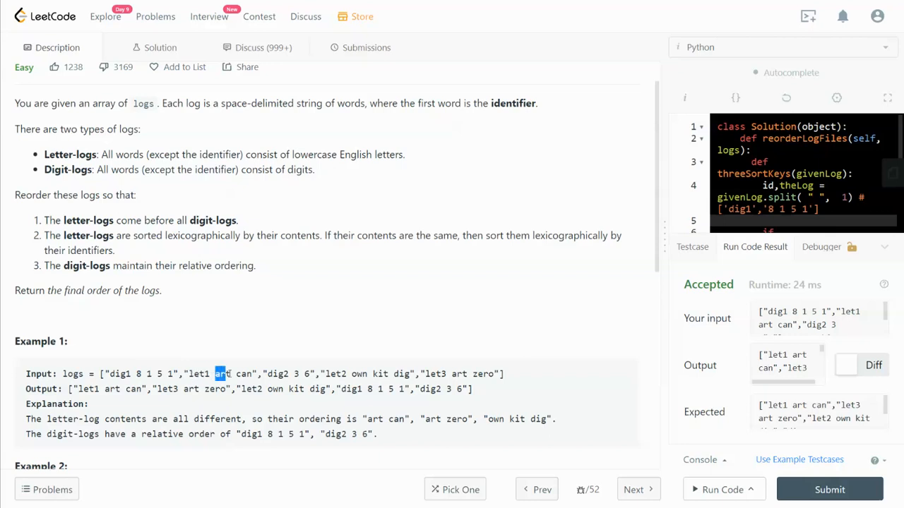
pyautogui.moveTo(215, 373); pyautogui.dragTo(251, 372)
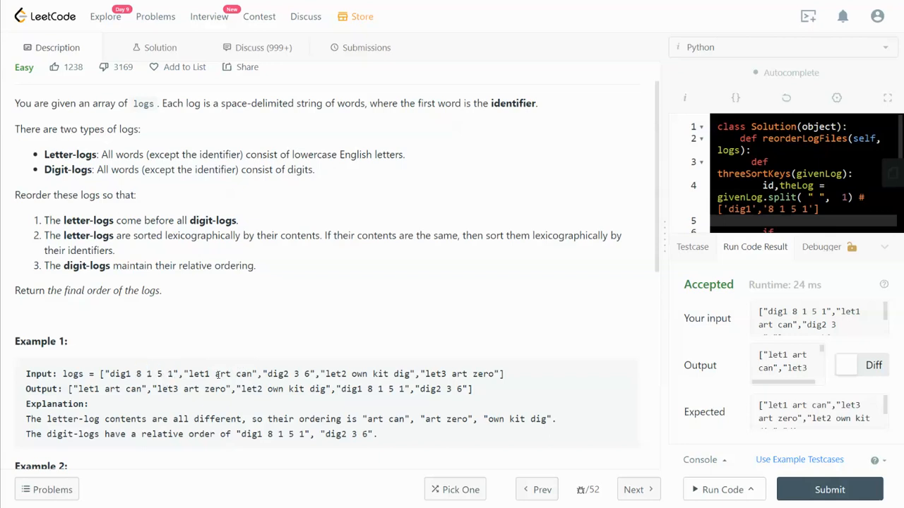
pyautogui.doubleClick(233, 373)
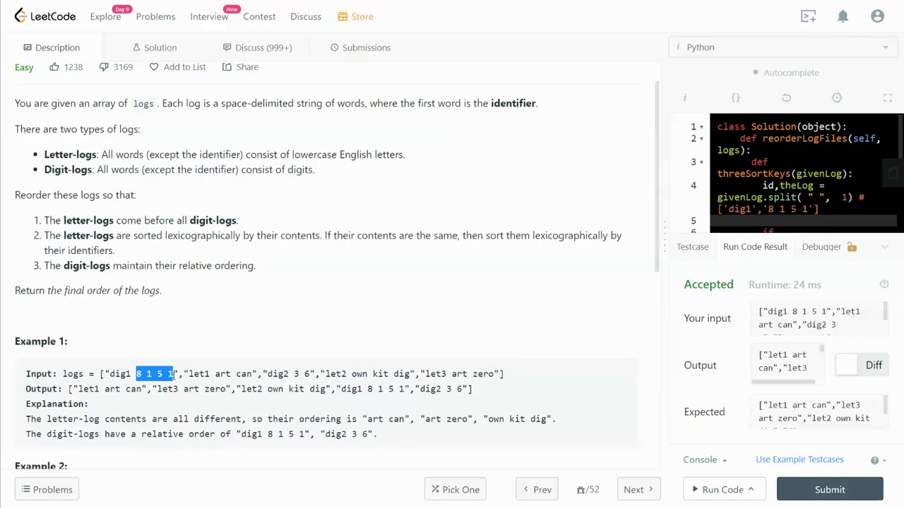
pyautogui.moveTo(46, 200)
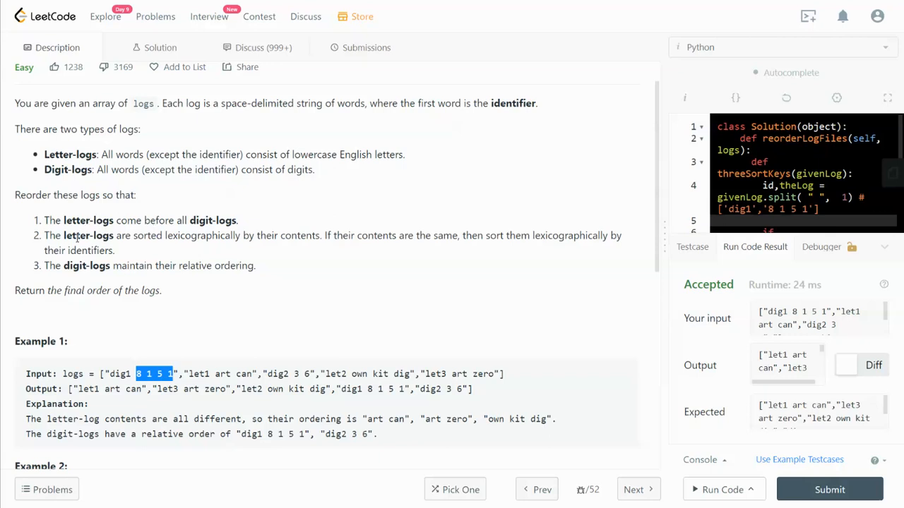
pyautogui.moveTo(124, 252)
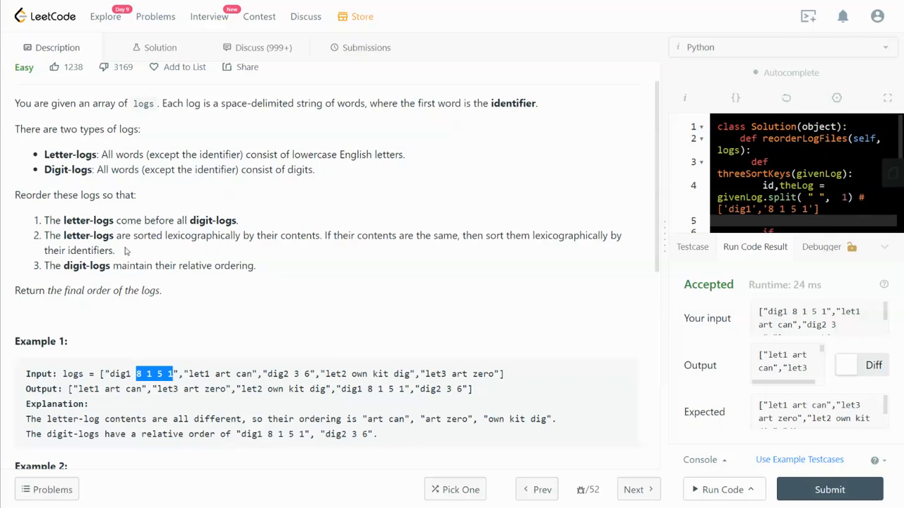
pyautogui.moveTo(175, 238)
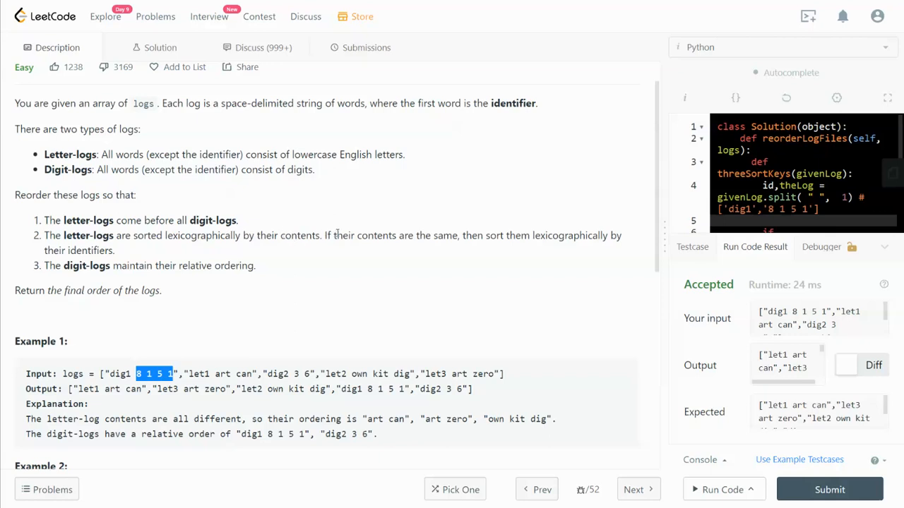
pyautogui.moveTo(443, 237)
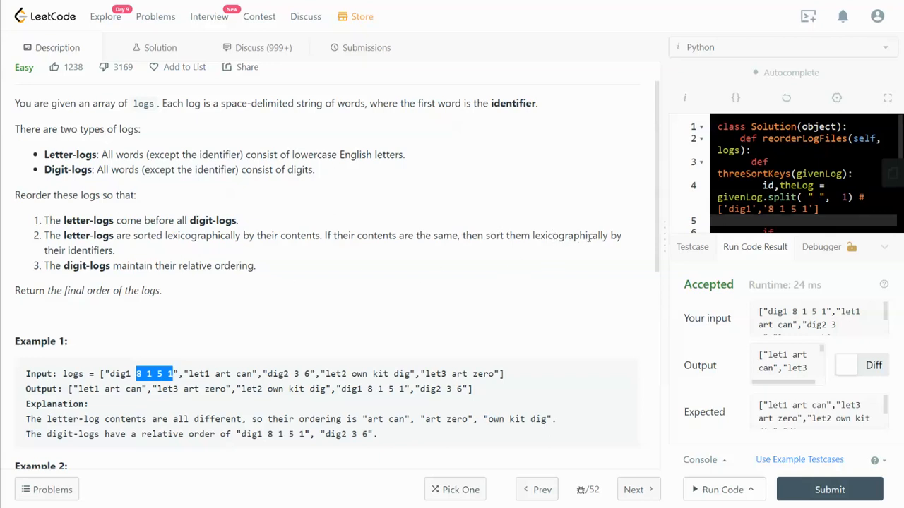
pyautogui.moveTo(101, 253)
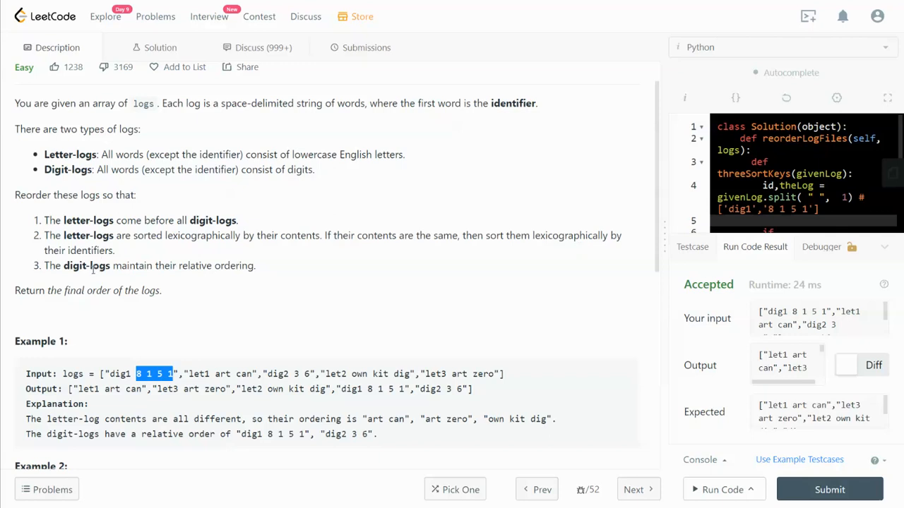
pyautogui.moveTo(79, 276)
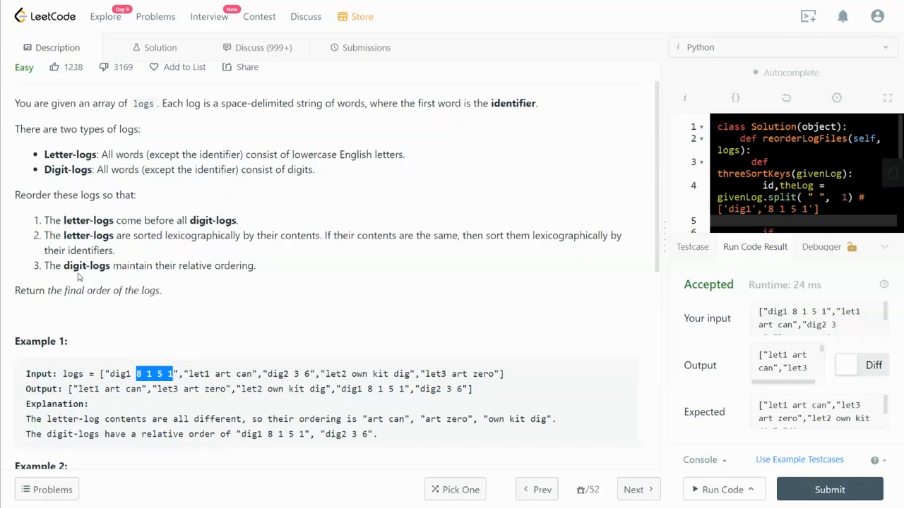
pyautogui.moveTo(212, 271)
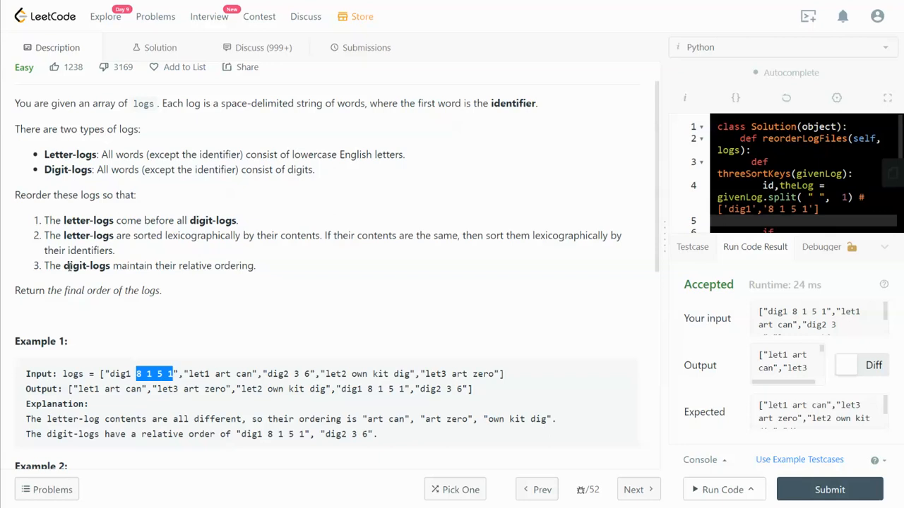
pyautogui.moveTo(254, 276)
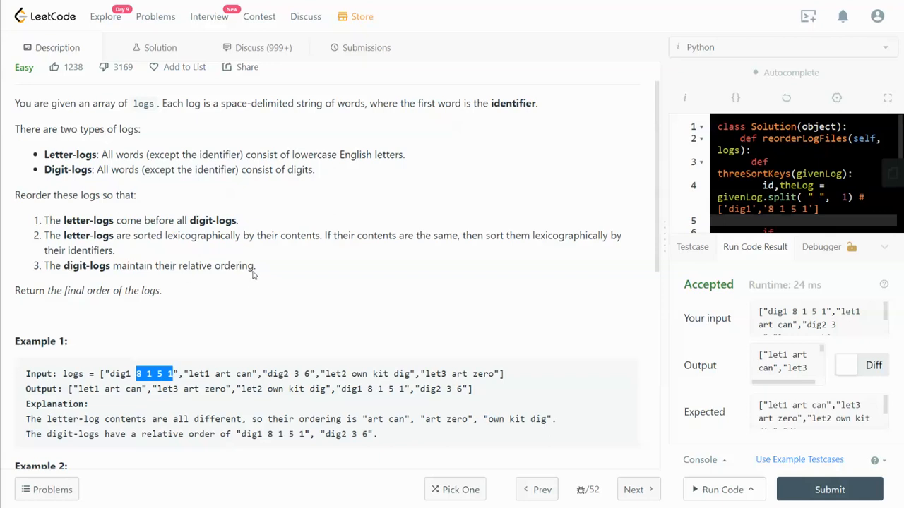
# Highlight the three log reordering rules and scroll to the Constraints and back
pyautogui.moveTo(62, 220); pyautogui.dragTo(254, 266)
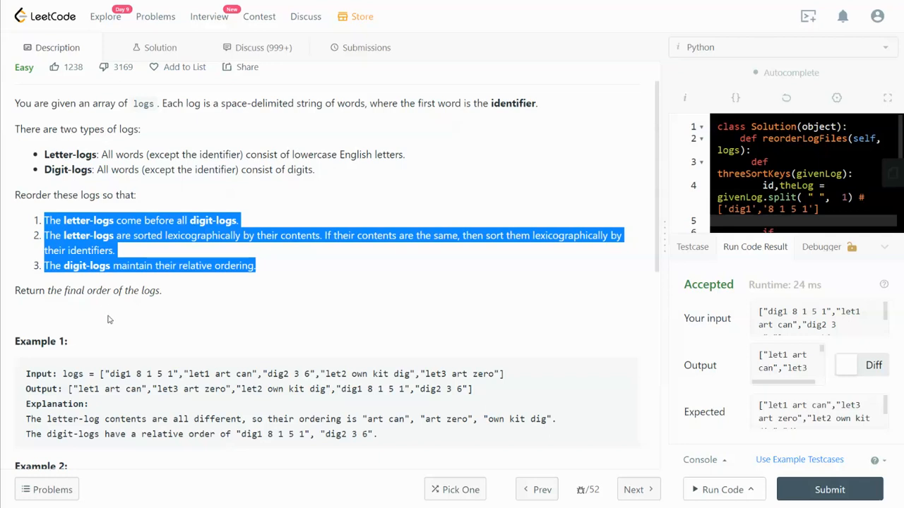
pyautogui.moveTo(209, 296)
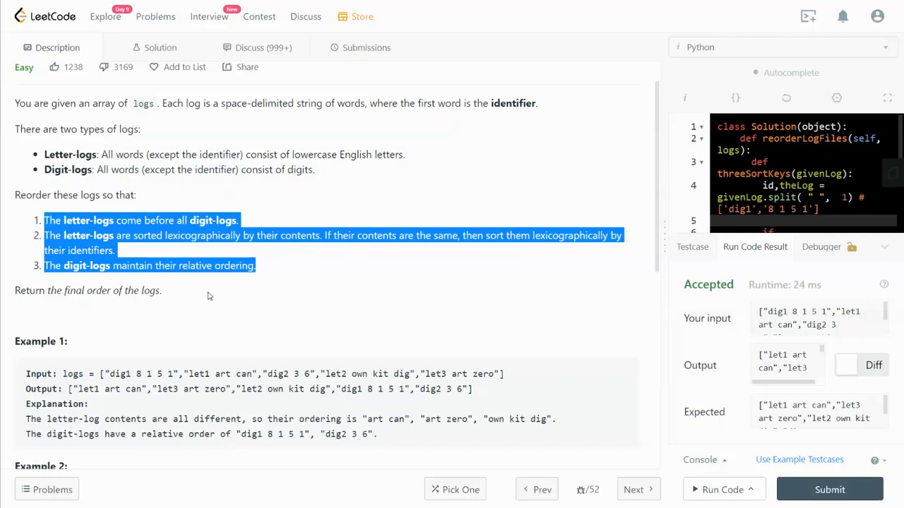
pyautogui.moveTo(268, 302)
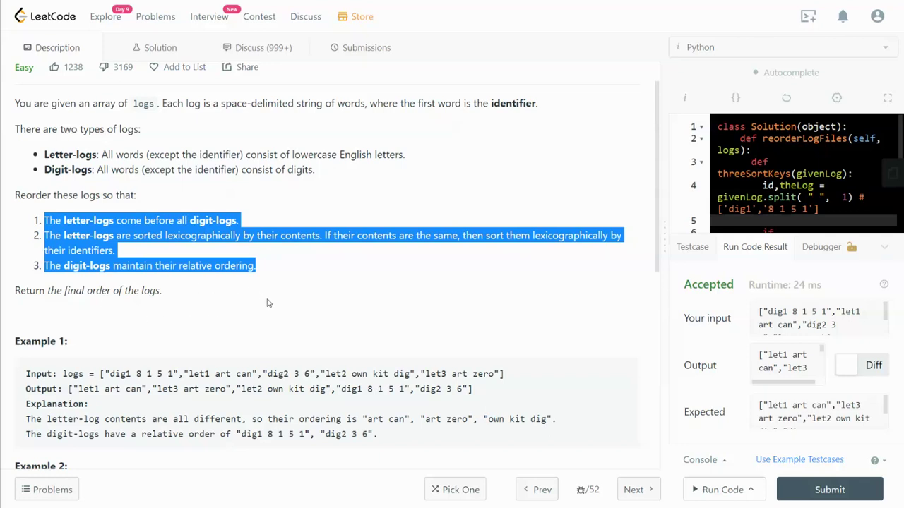
pyautogui.moveTo(263, 301)
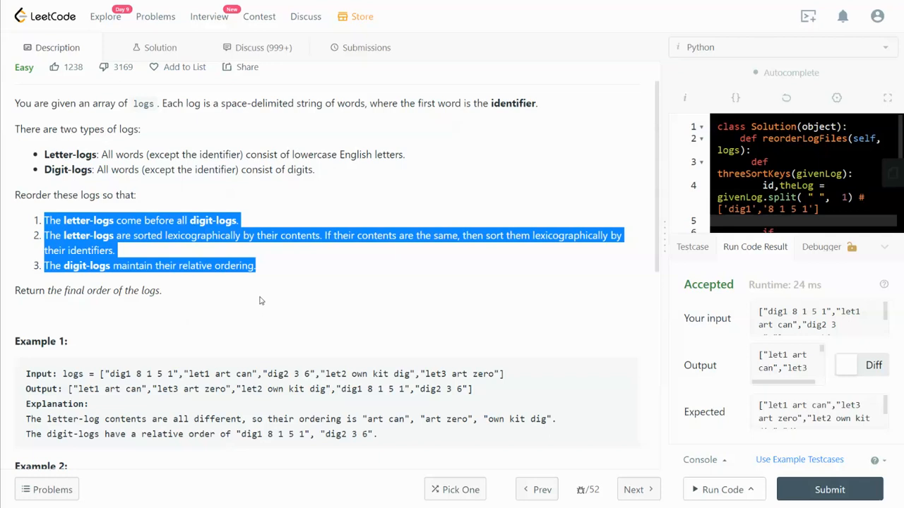
pyautogui.moveTo(257, 361)
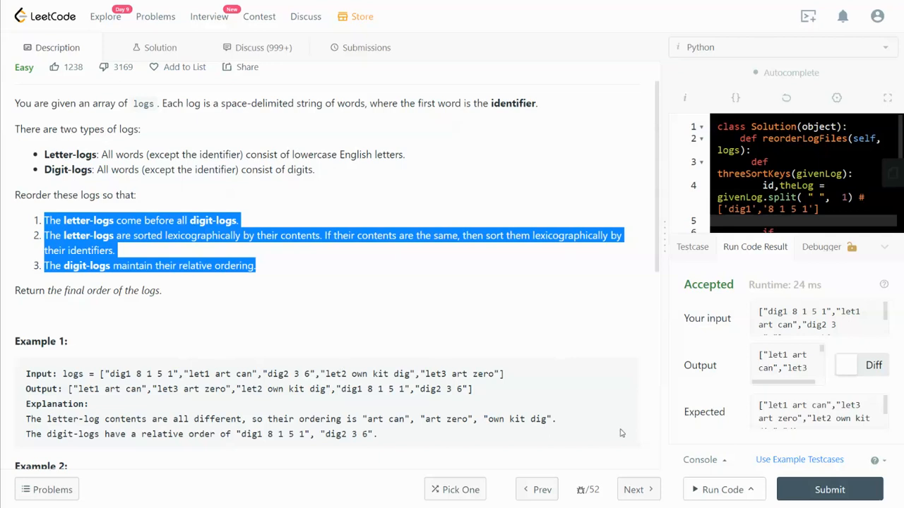
pyautogui.moveTo(105, 401)
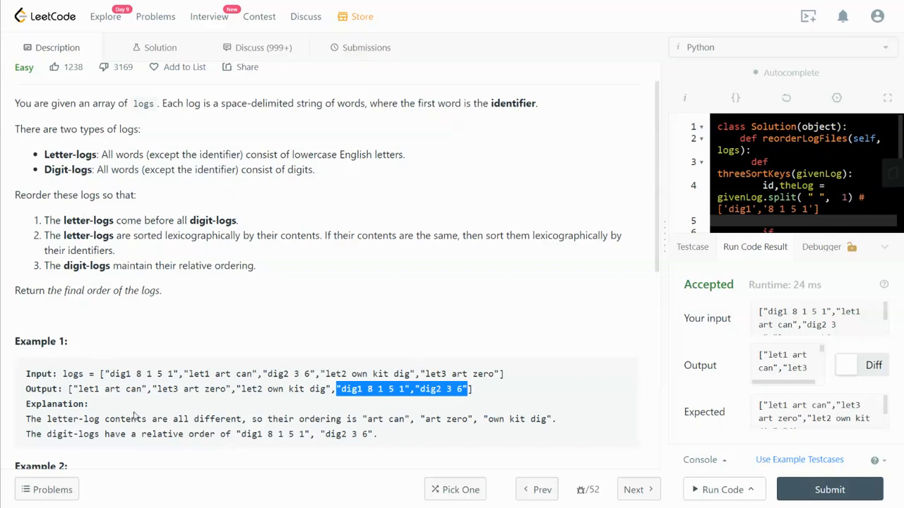
pyautogui.moveTo(234, 382)
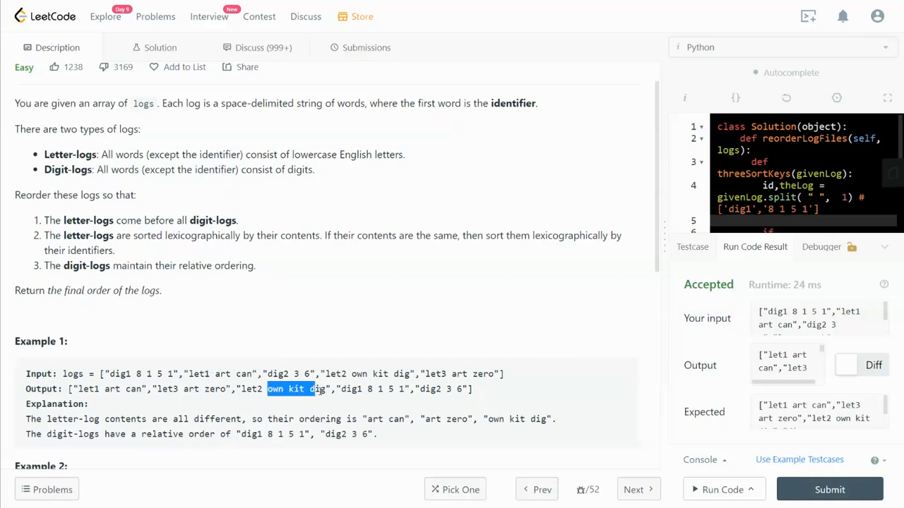
pyautogui.scroll(-3)
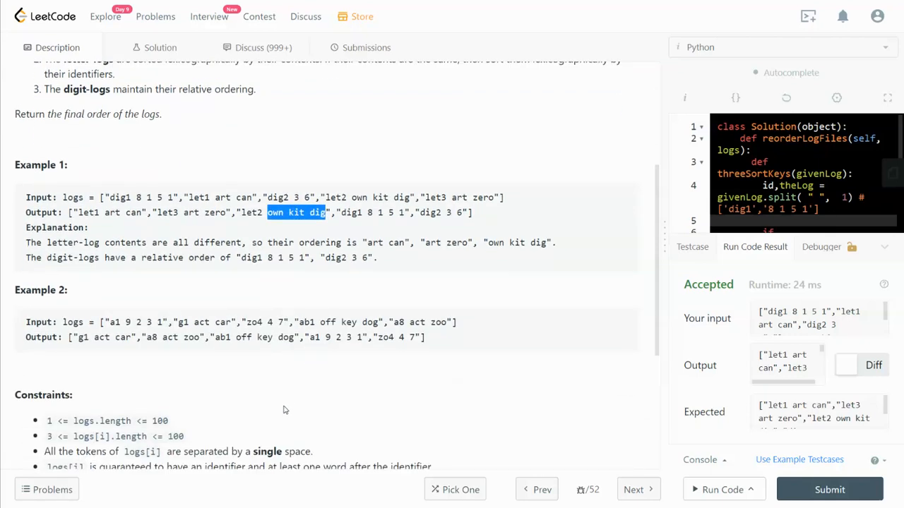
pyautogui.moveTo(266, 404)
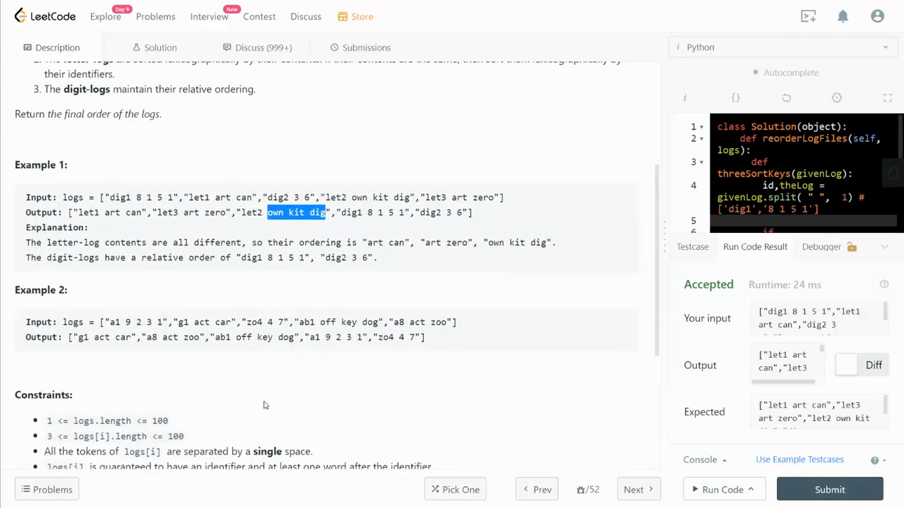
pyautogui.scroll(3)
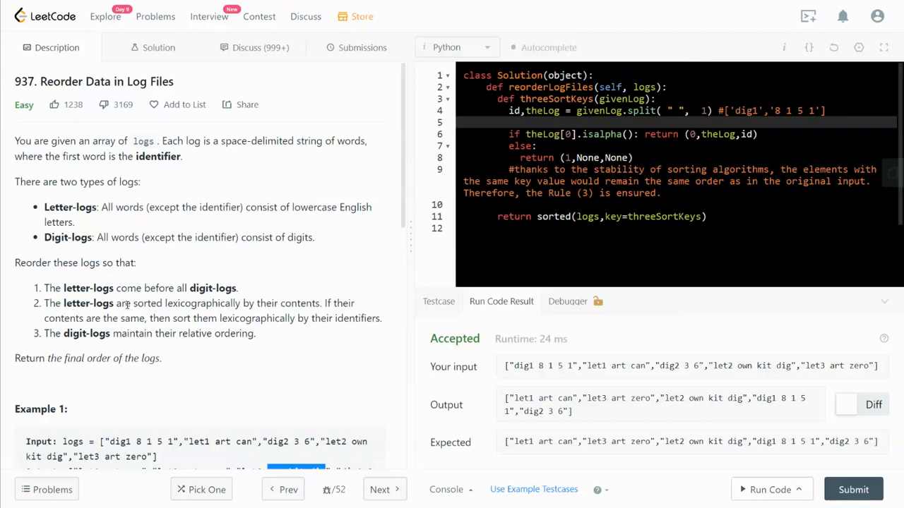
pyautogui.moveTo(124, 339)
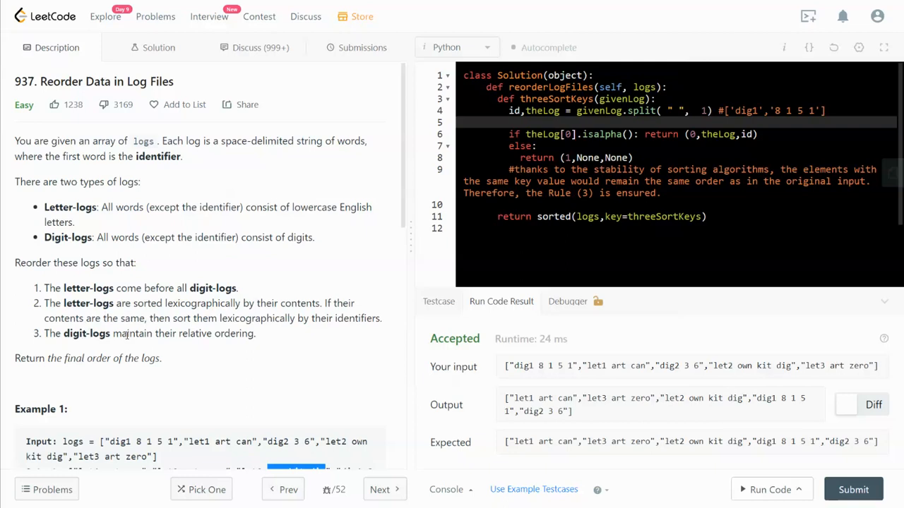
pyautogui.moveTo(333, 297)
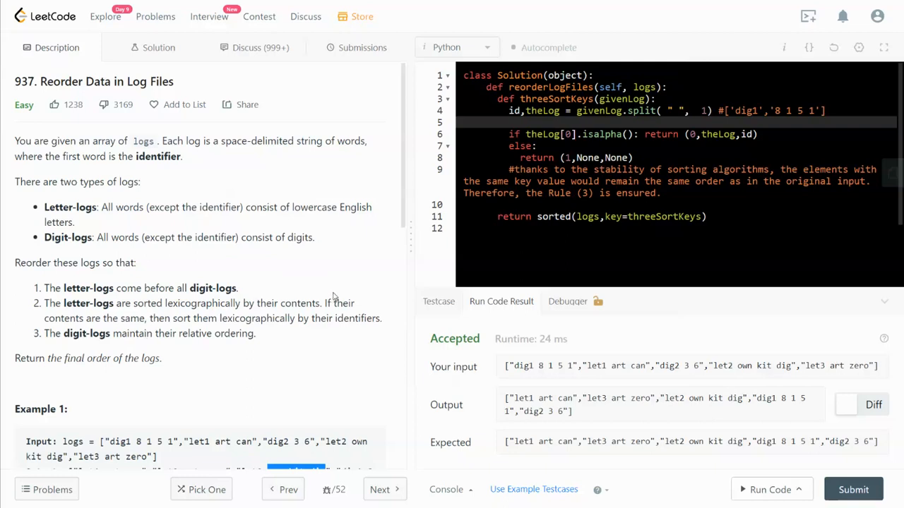
pyautogui.moveTo(335, 292)
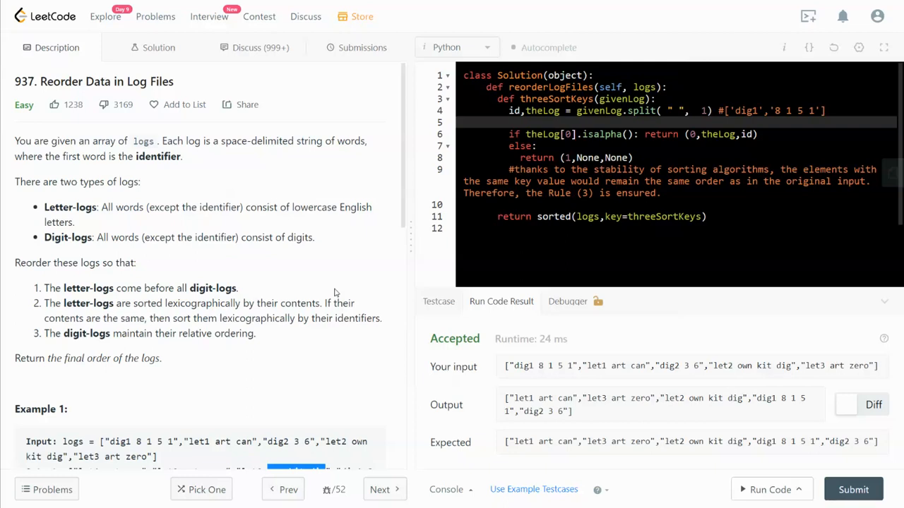
# Drag the panel divider left so the sort-stability comment wraps onto fewer lines
pyautogui.moveTo(410, 265); pyautogui.dragTo(398, 265)
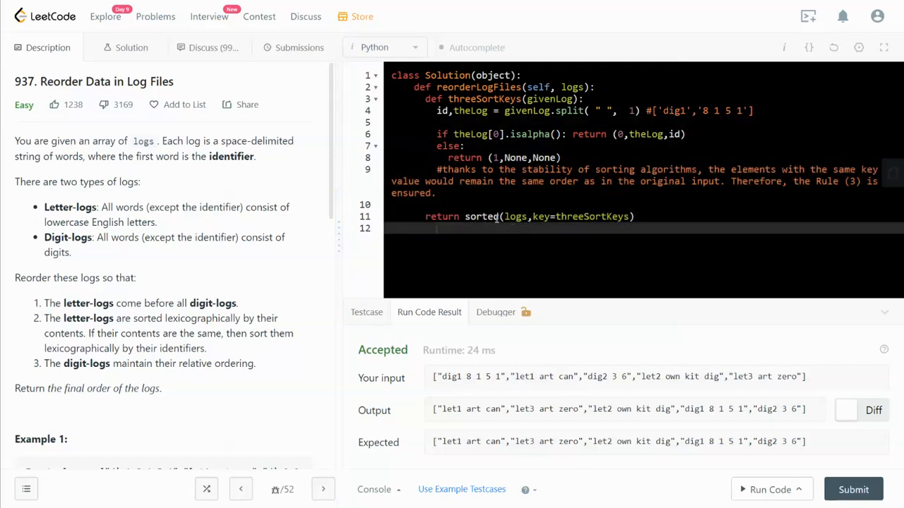
# Insert a blank line after reorderLogFiles and highlight the first log's identifier and split id variable
pyautogui.doubleClick(481, 216)
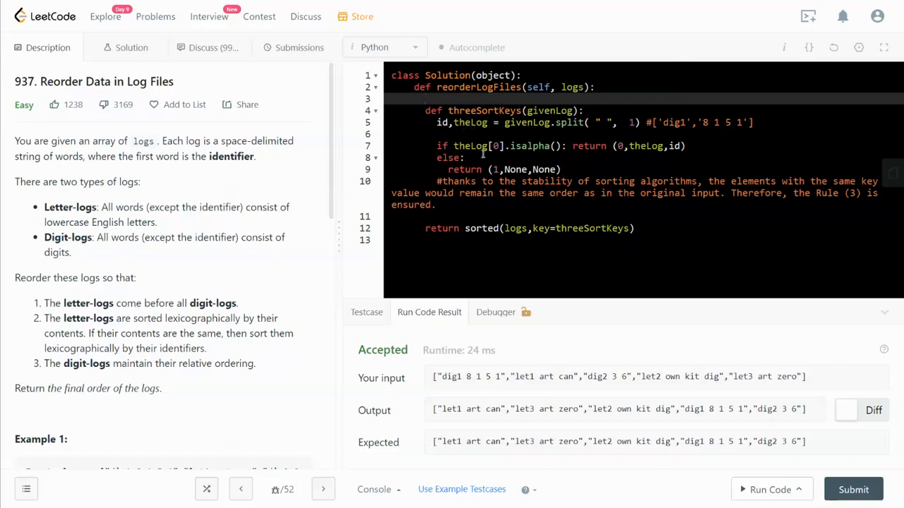
pyautogui.moveTo(60, 325)
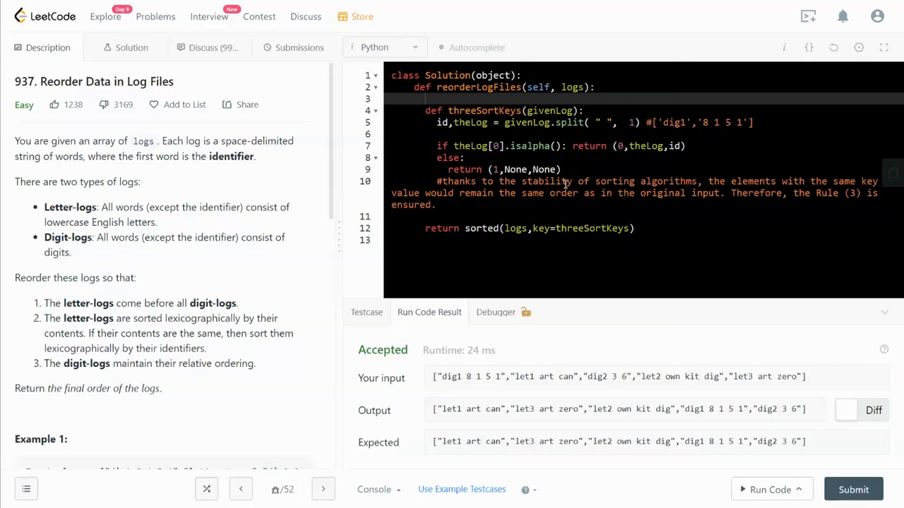
pyautogui.scroll(-3)
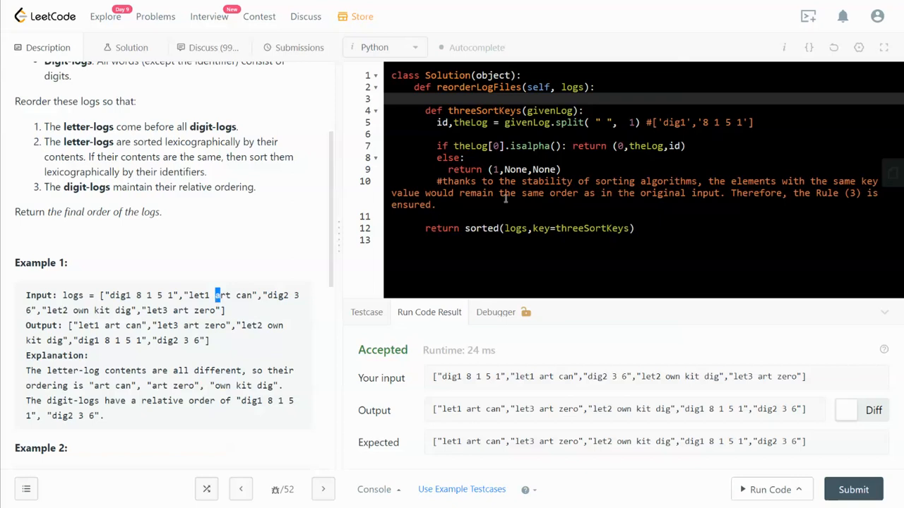
pyautogui.moveTo(489, 124)
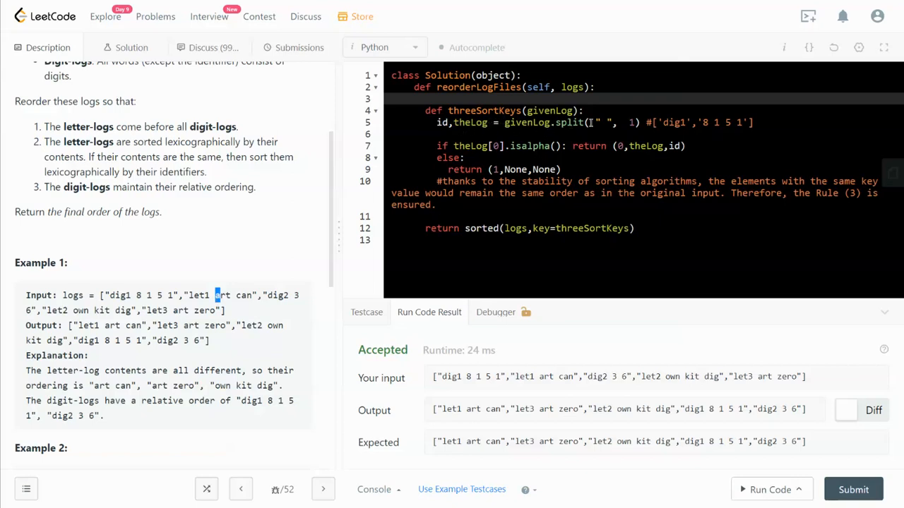
pyautogui.doubleClick(526, 121)
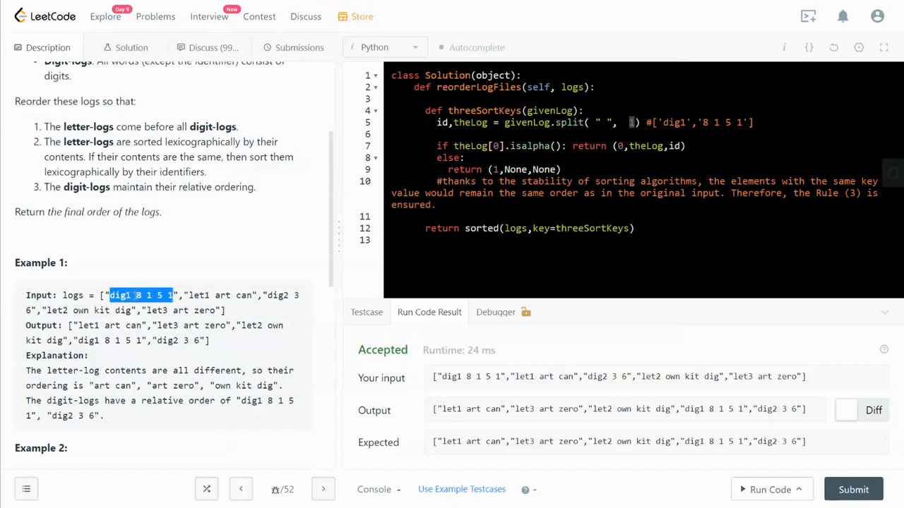
pyautogui.click(130, 296)
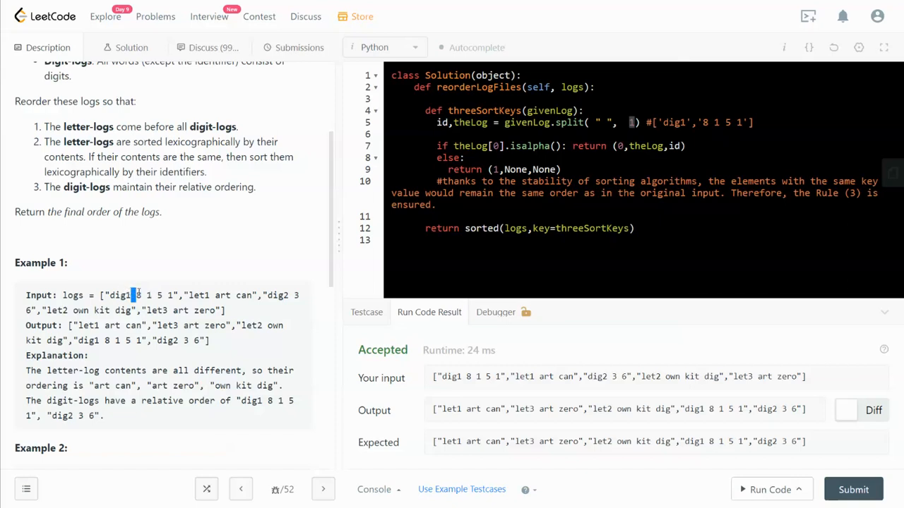
pyautogui.doubleClick(120, 295)
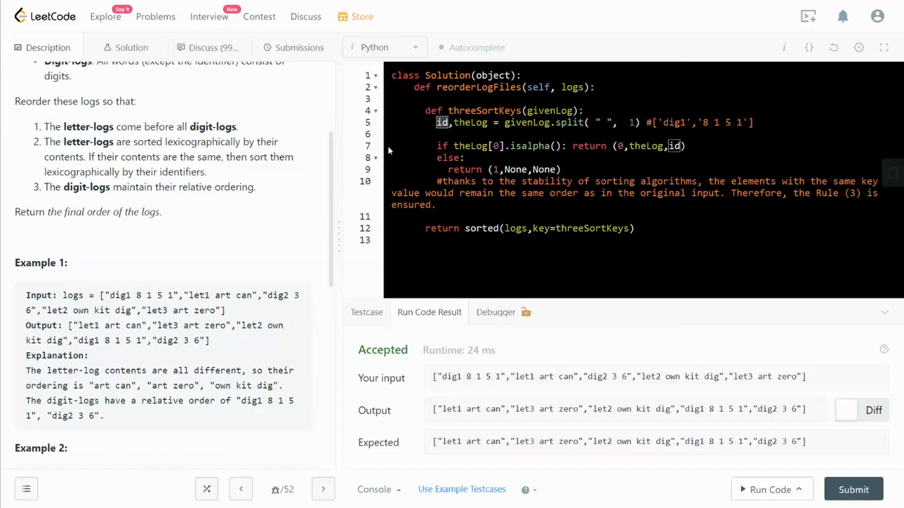
pyautogui.doubleClick(470, 121)
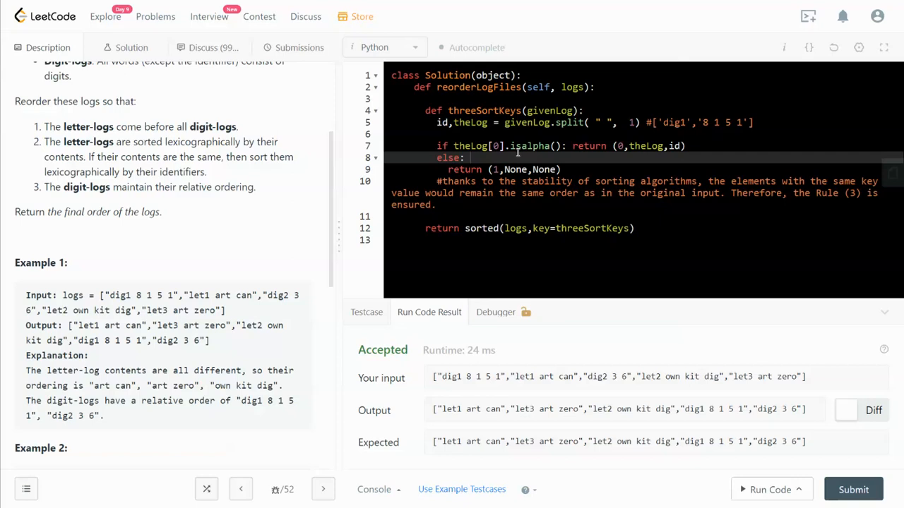
# Highlight id in the letter-log return tuple and the None placeholders in the digit-log key
pyautogui.scroll(3)
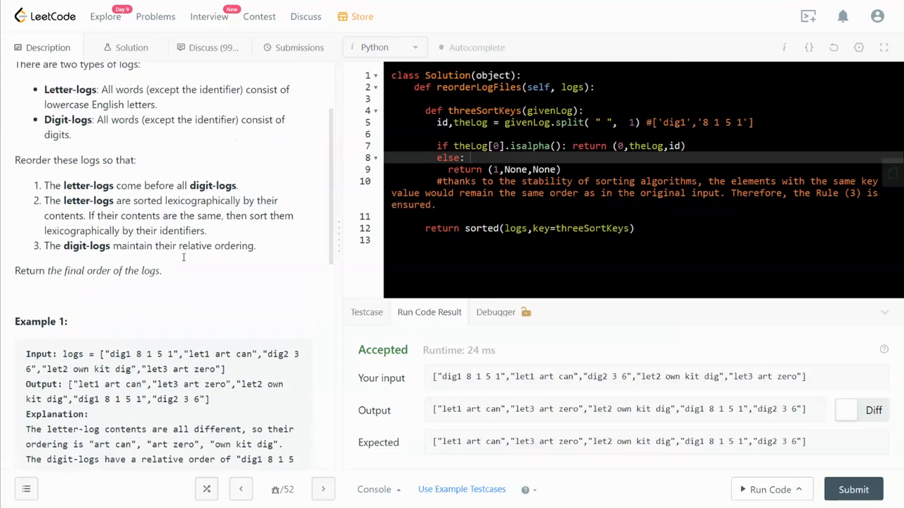
pyautogui.moveTo(98, 216)
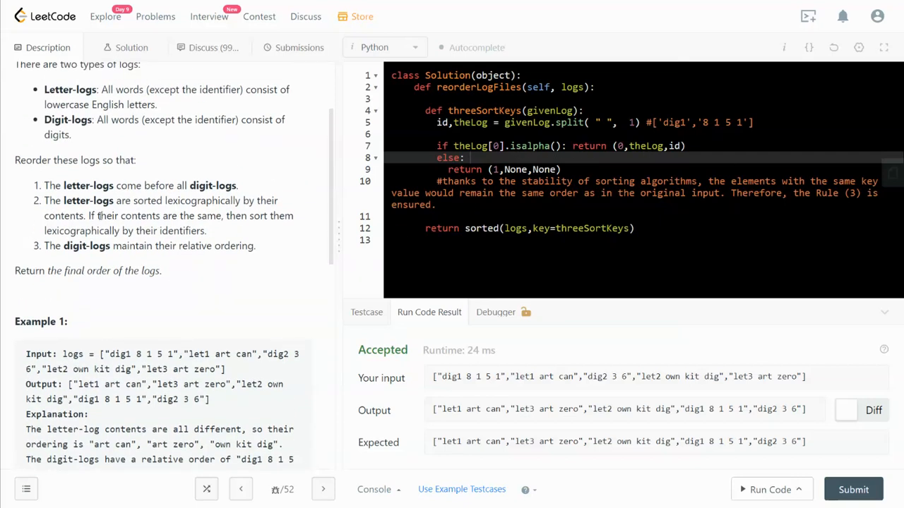
pyautogui.doubleClick(203, 201)
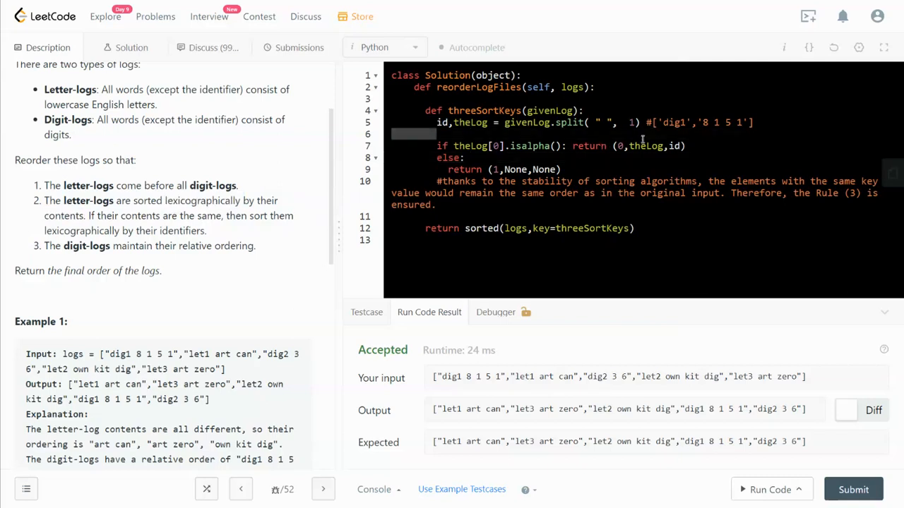
pyautogui.doubleClick(643, 145)
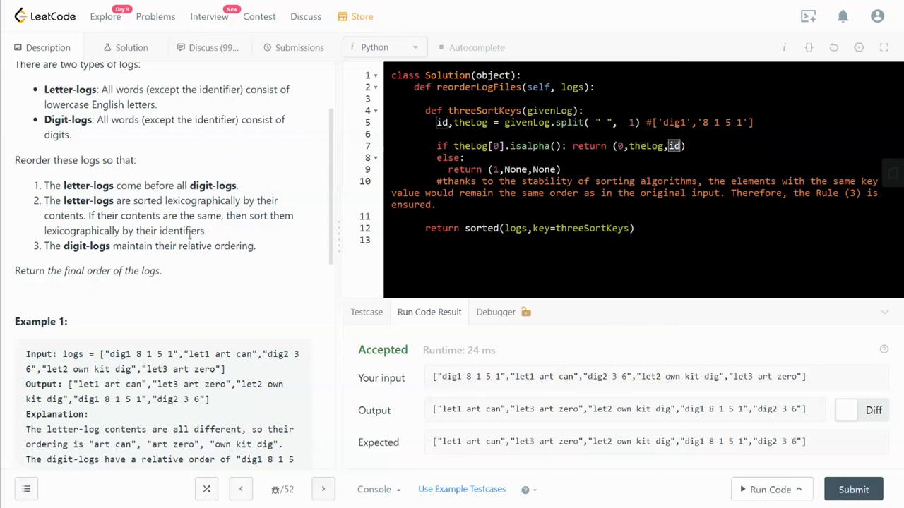
pyautogui.moveTo(675, 153)
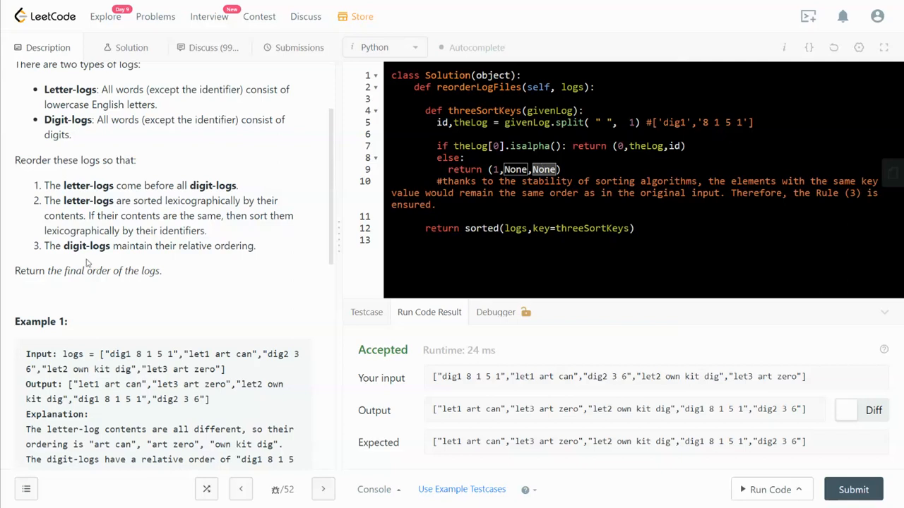
pyautogui.moveTo(124, 248)
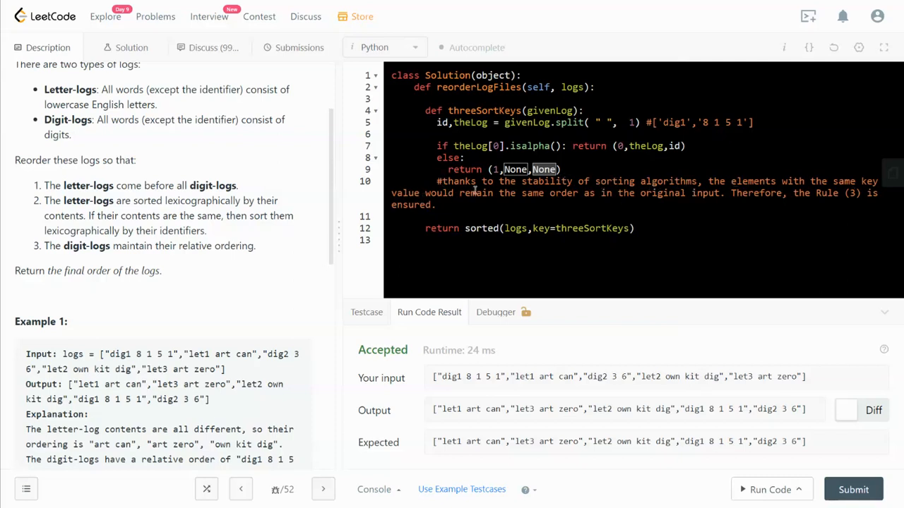
pyautogui.moveTo(609, 196)
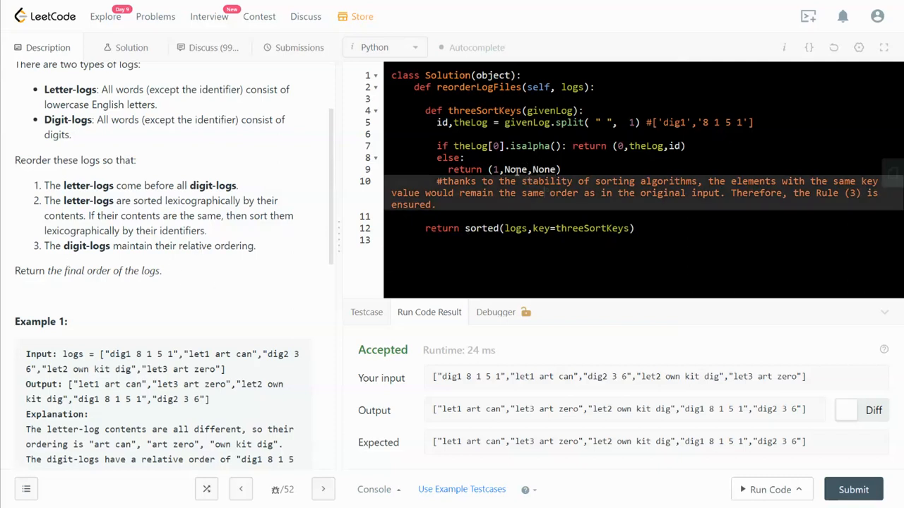
pyautogui.doubleClick(514, 170)
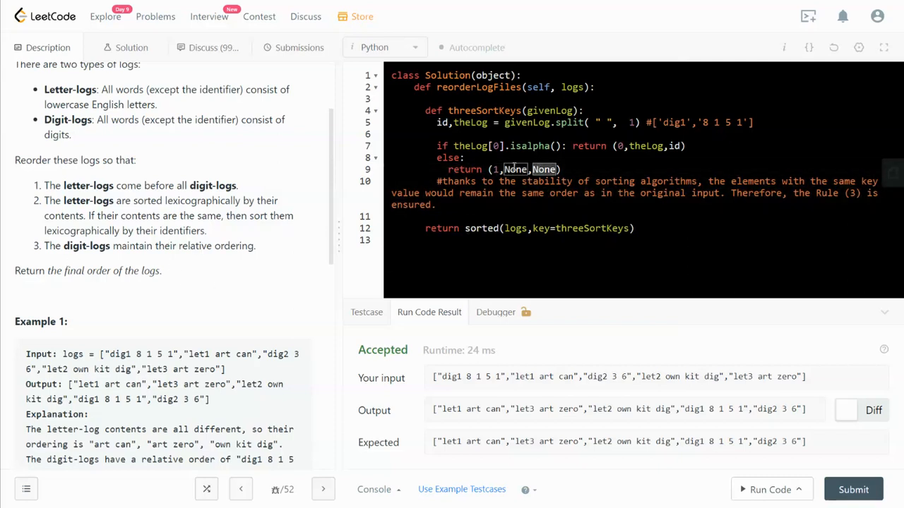
pyautogui.moveTo(497, 180)
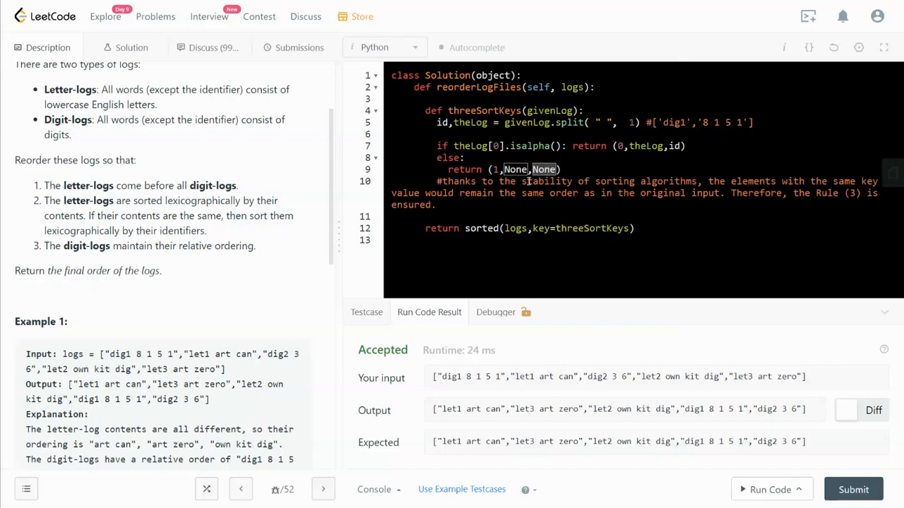
pyautogui.moveTo(551, 243)
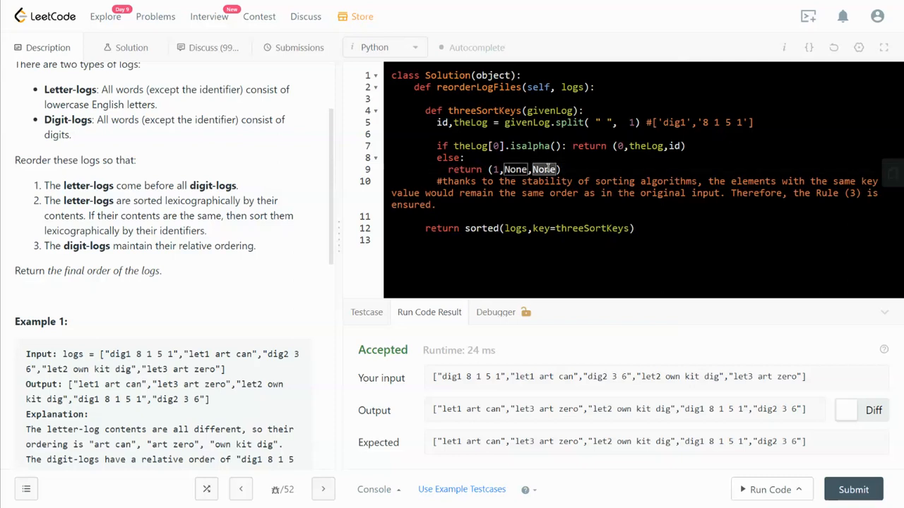
pyautogui.moveTo(477, 233)
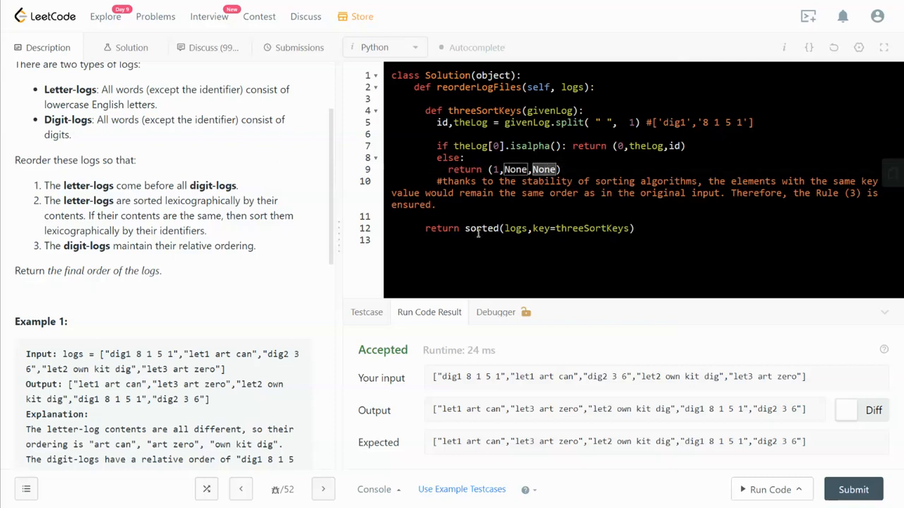
# Submit the solution and get Accepted at 20 ms, faster than 91.86% of Python submissions
pyautogui.click(853, 488)
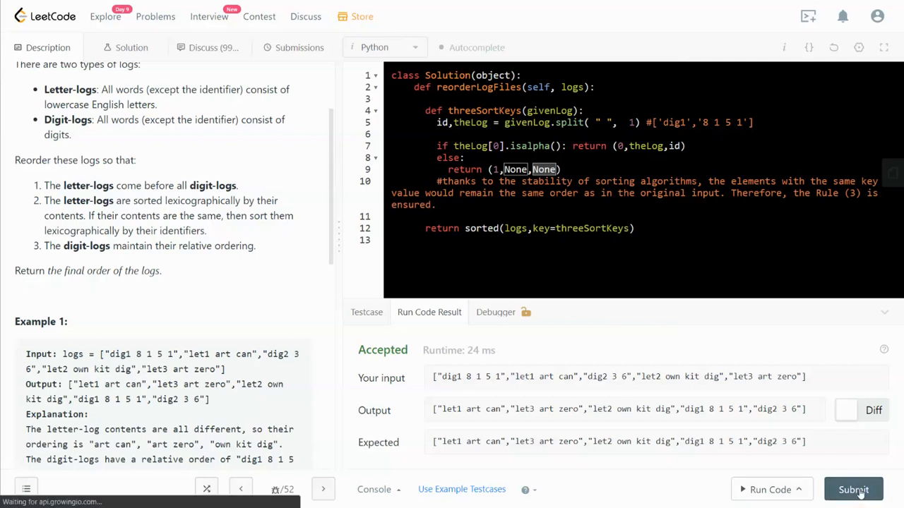
pyautogui.click(853, 489)
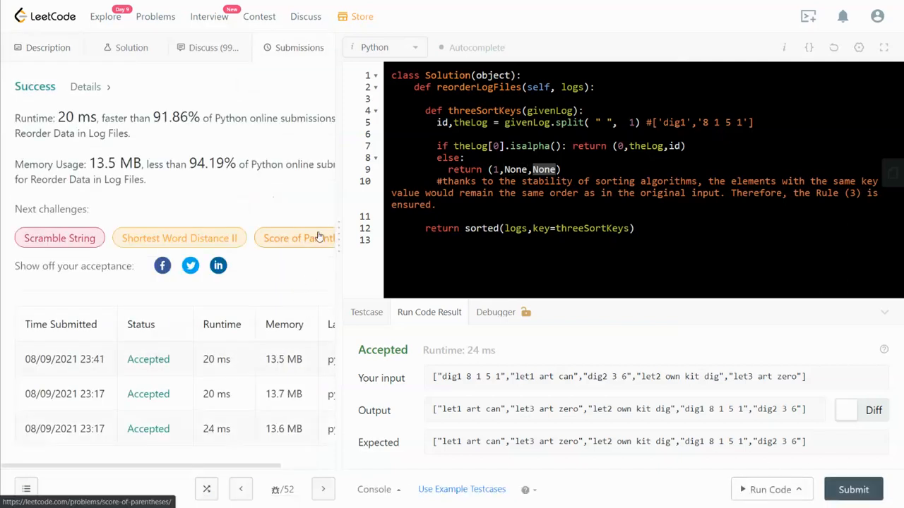
pyautogui.moveTo(311, 280)
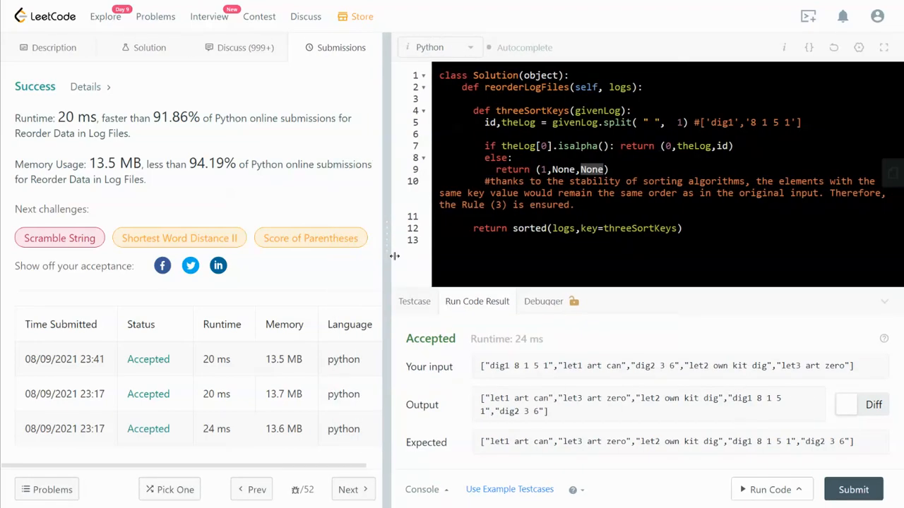
pyautogui.click(150, 48)
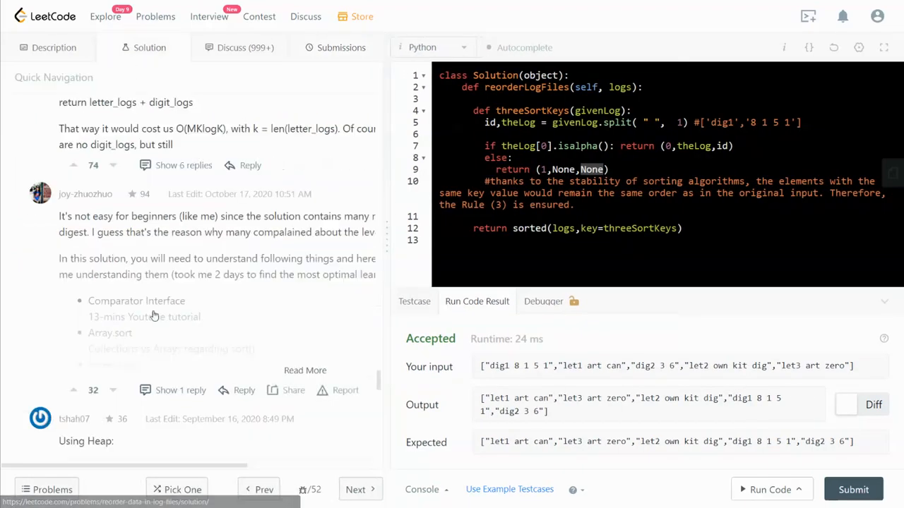
# Scroll to Complexity Analysis and highlight the N log N part of the O(M·N·log N) time bound
pyautogui.scroll(3)
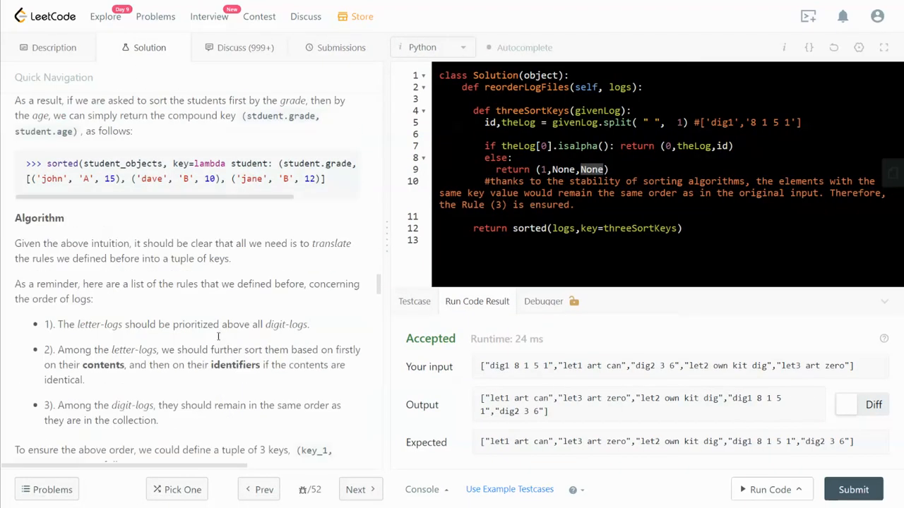
pyautogui.scroll(-3)
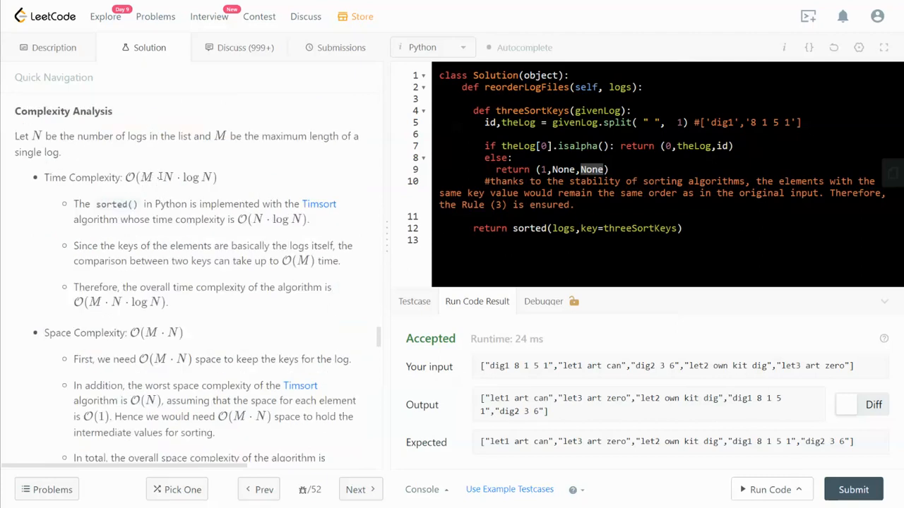
pyautogui.moveTo(178, 163)
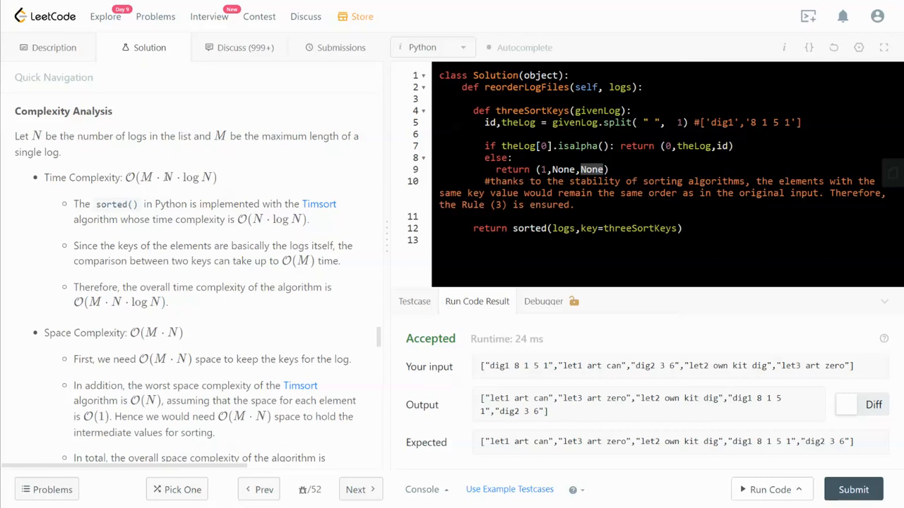
pyautogui.moveTo(164, 178); pyautogui.dragTo(209, 178)
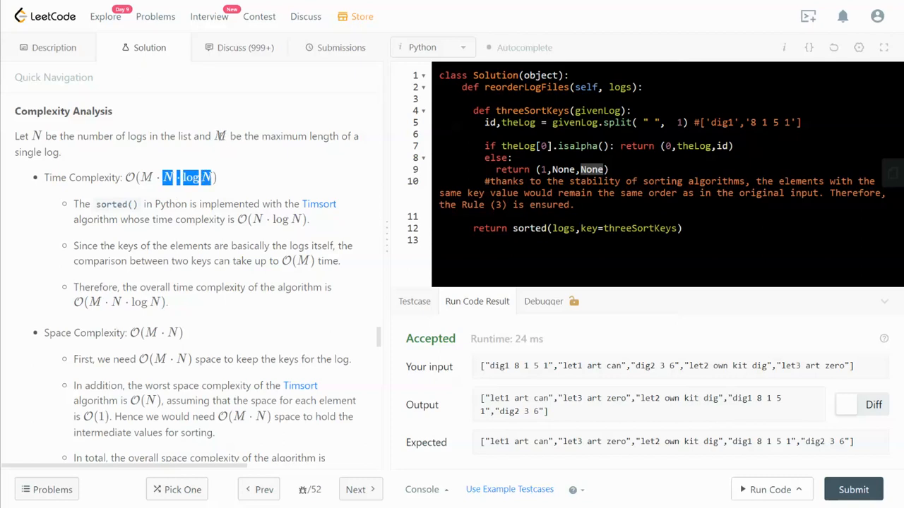
pyautogui.moveTo(243, 164)
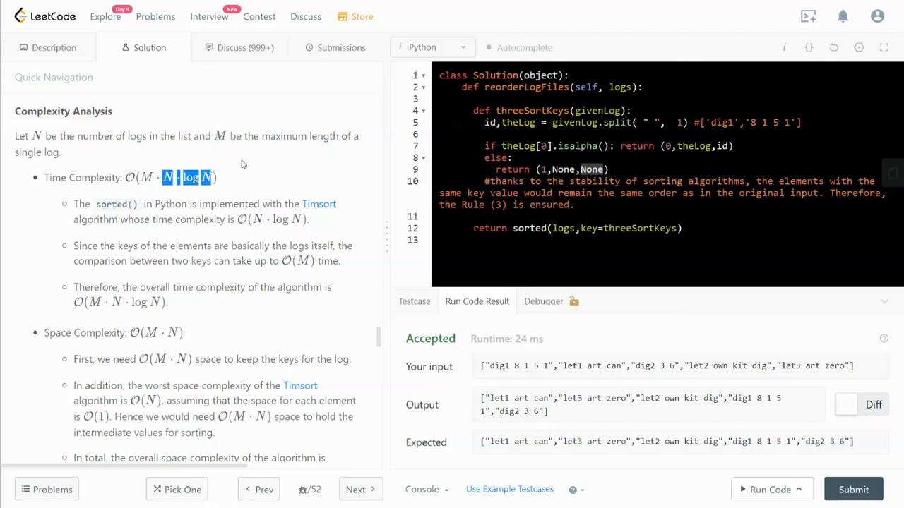
pyautogui.moveTo(136, 162)
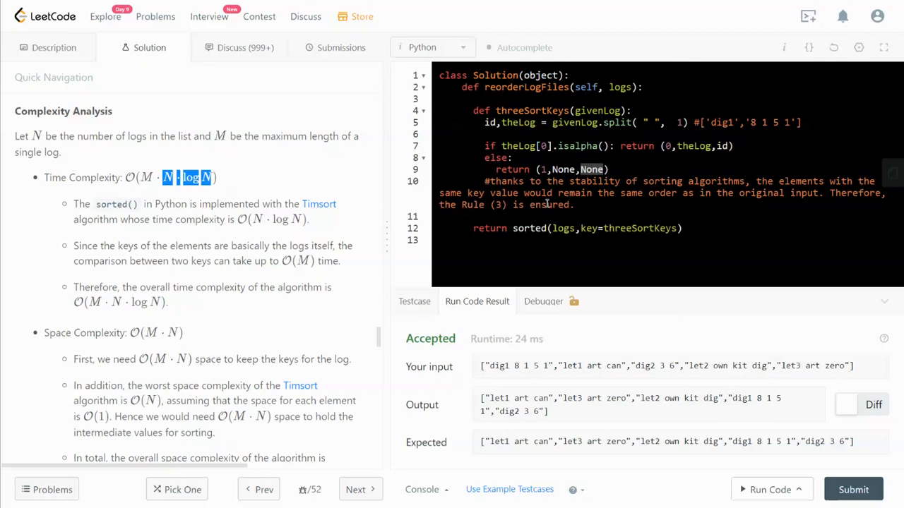
pyautogui.moveTo(668, 164)
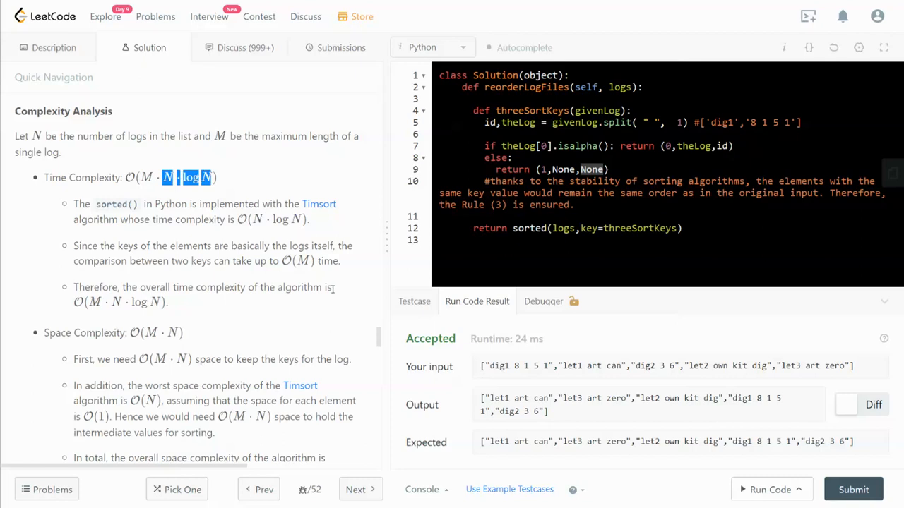
pyautogui.moveTo(344, 268)
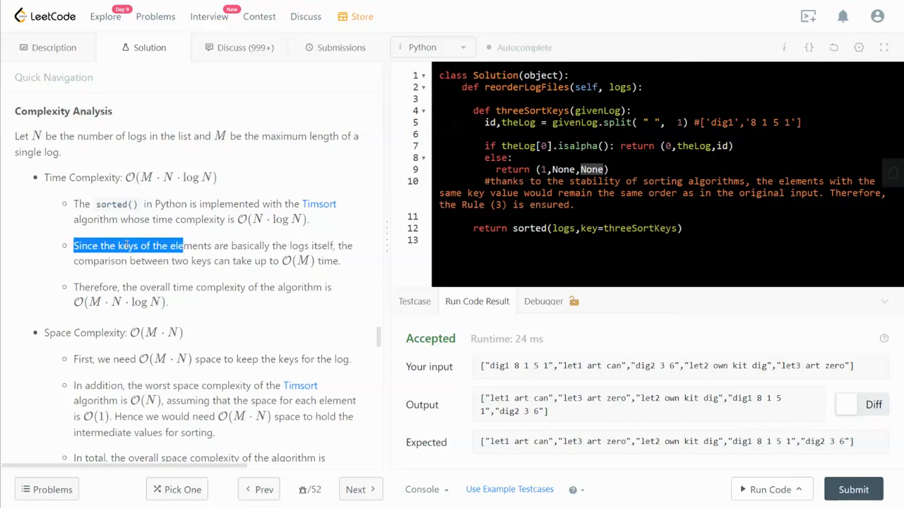
pyautogui.moveTo(342, 260)
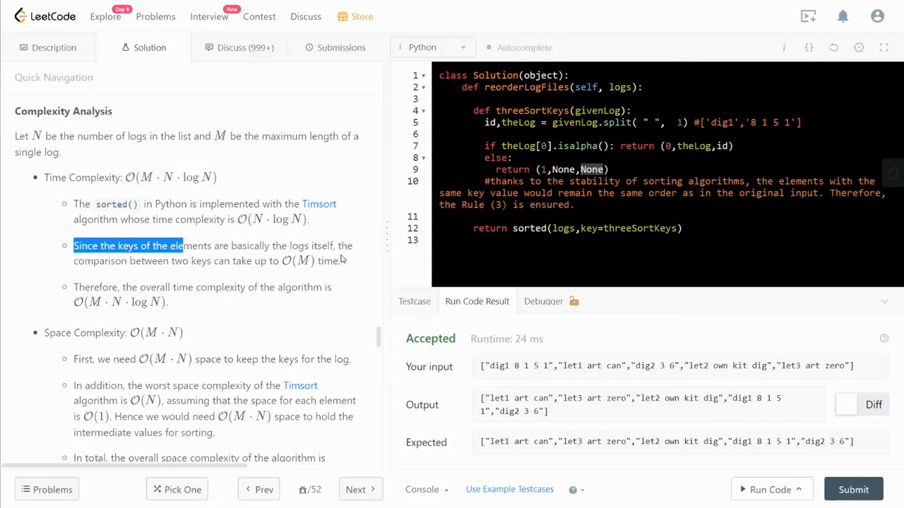
pyautogui.moveTo(176, 271)
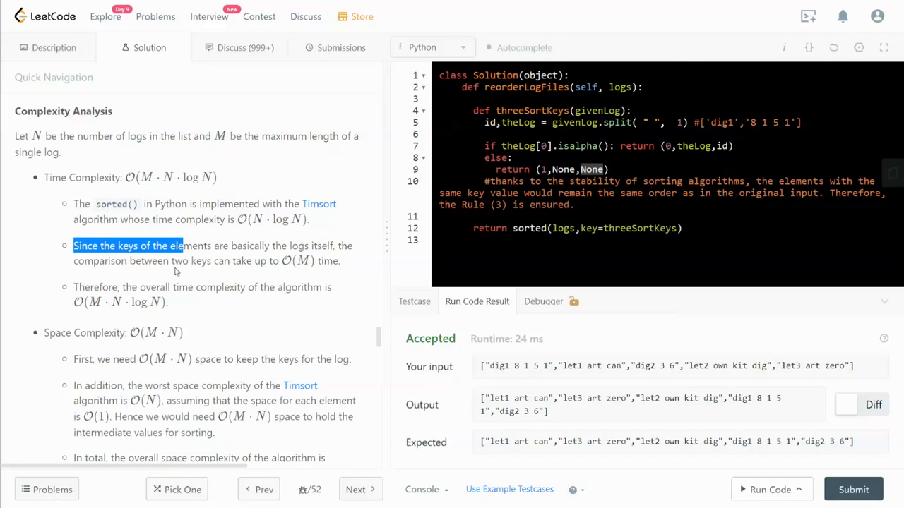
pyautogui.moveTo(228, 284)
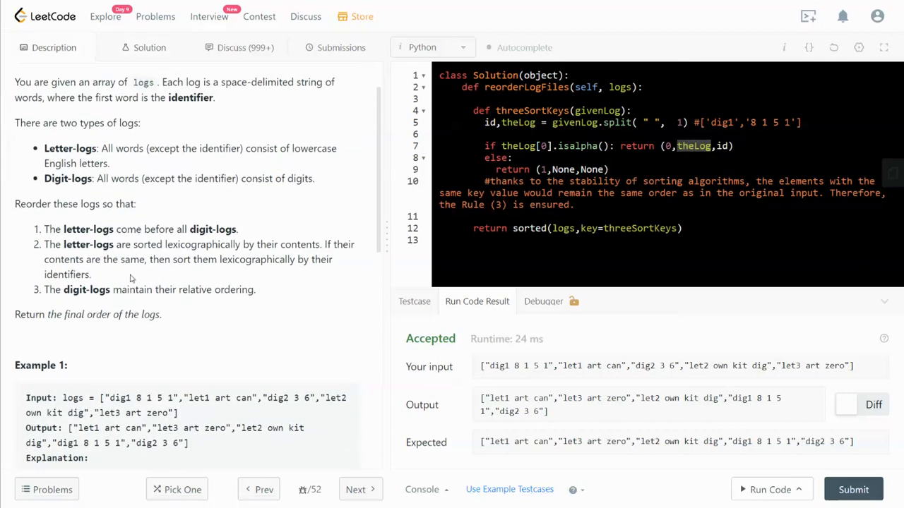
pyautogui.moveTo(106, 261)
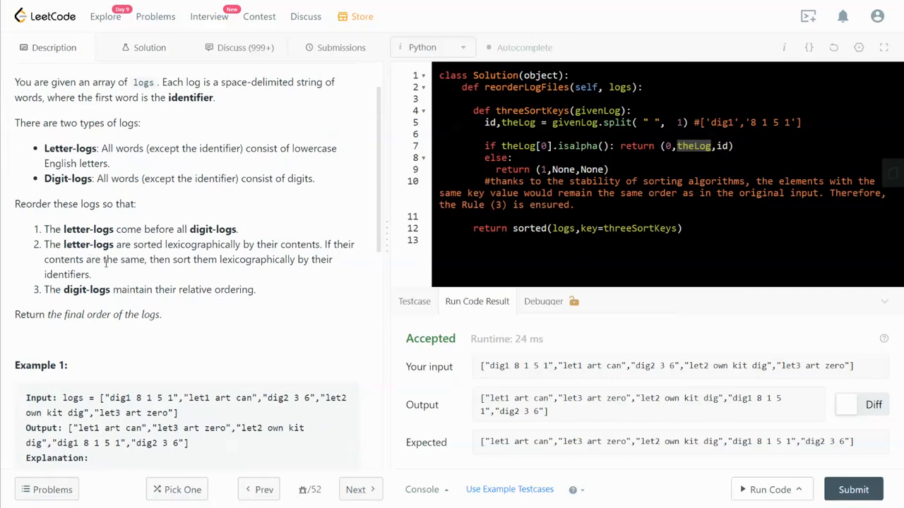
pyautogui.moveTo(122, 280)
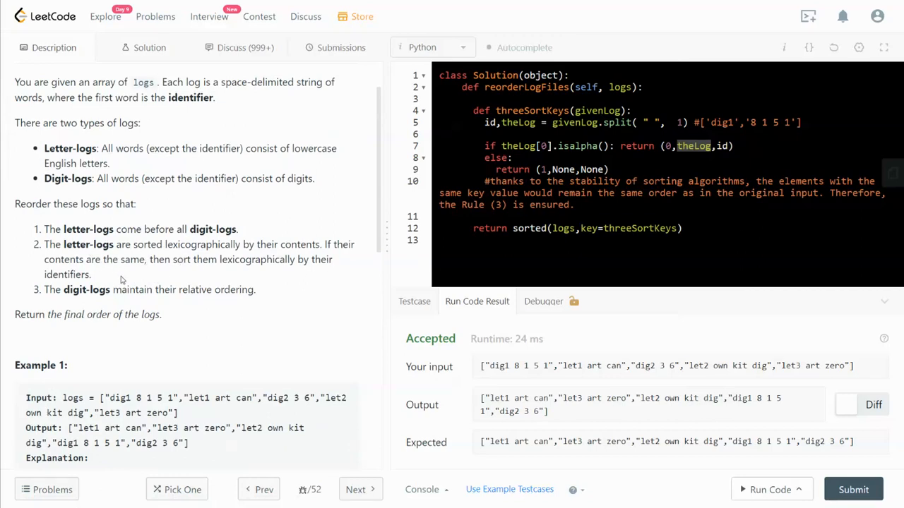
pyautogui.moveTo(125, 273)
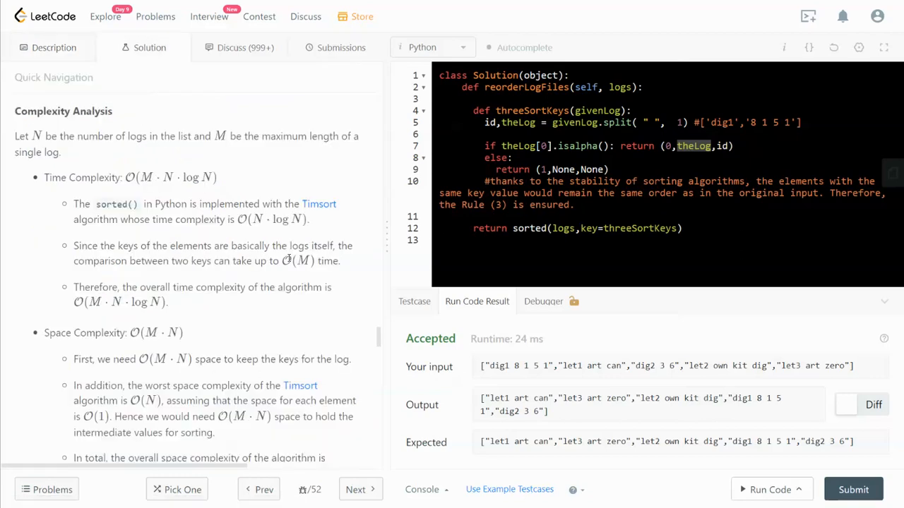
# Scroll to the end of Space Complexity showing O(M·N + M·N) = O(M·N)
pyautogui.scroll(-3)
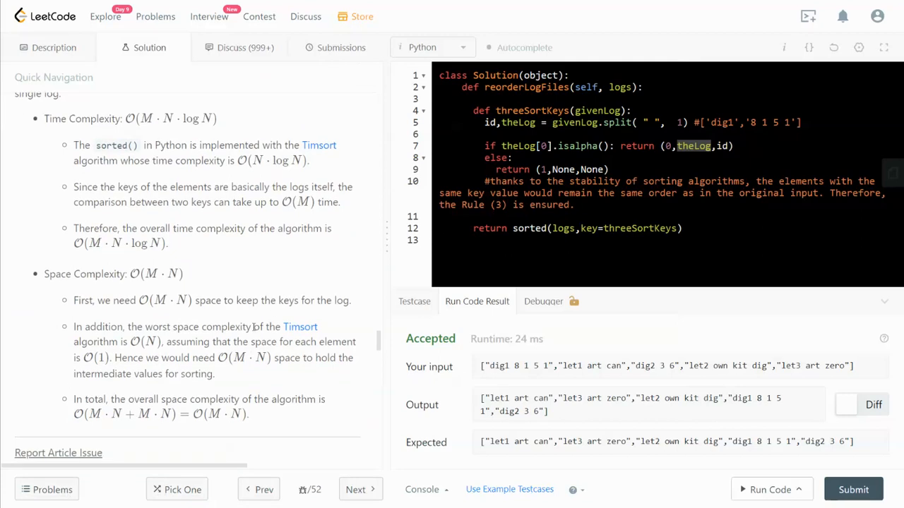
pyautogui.scroll(3)
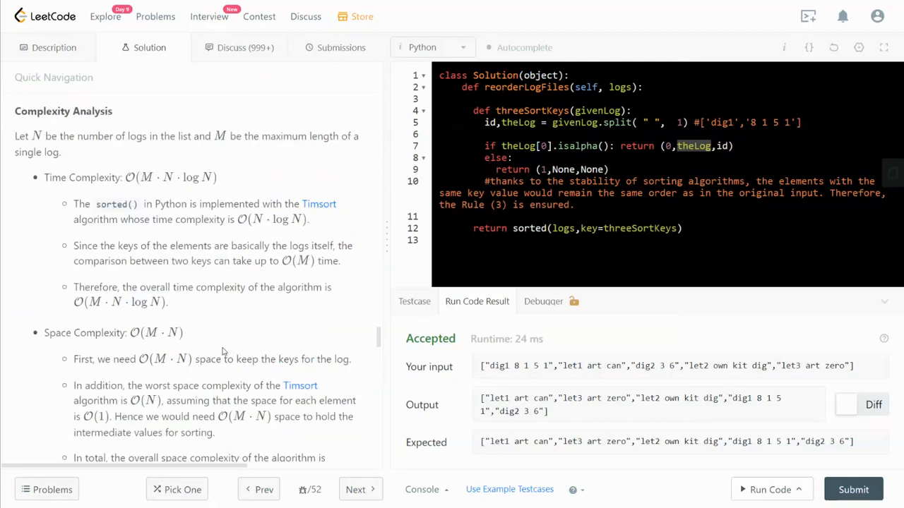
pyautogui.moveTo(161, 339)
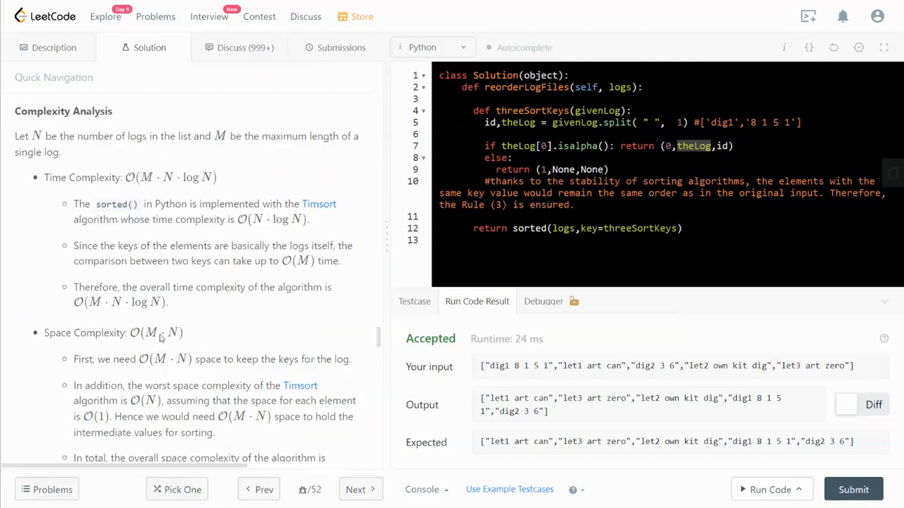
pyautogui.moveTo(104, 122)
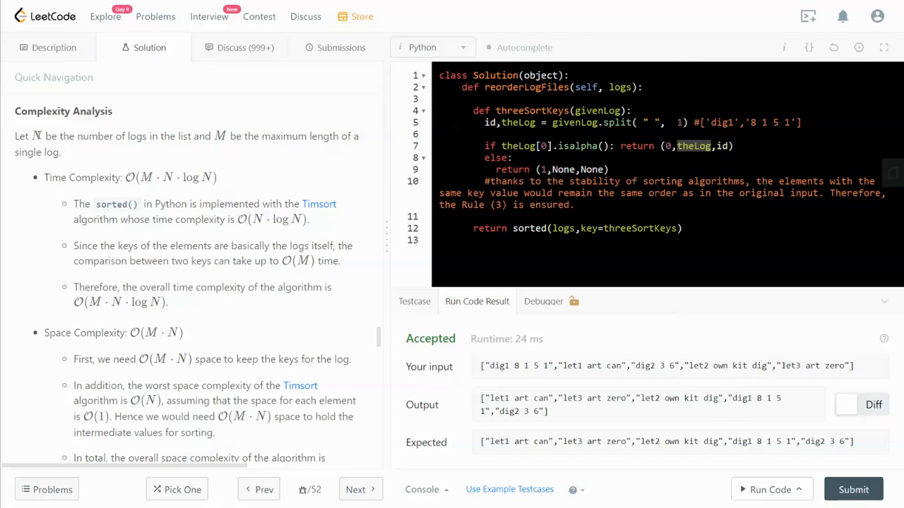
pyautogui.moveTo(144, 147)
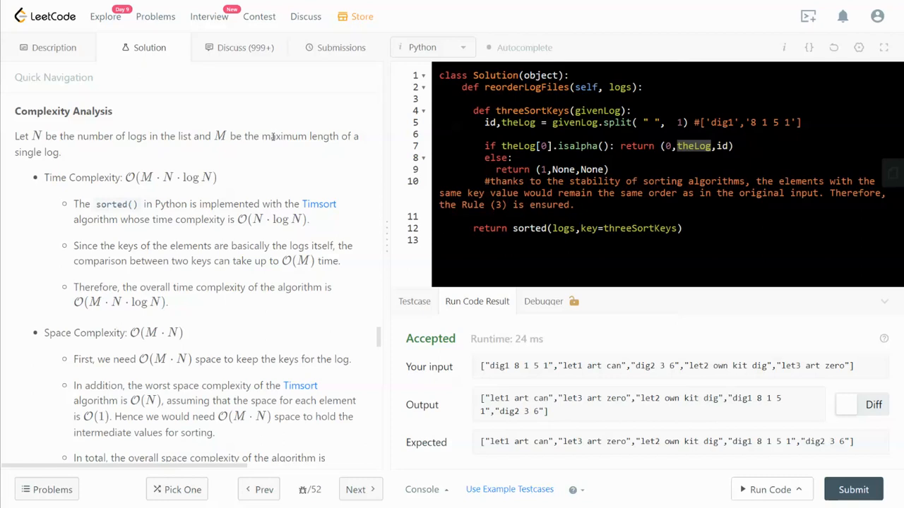
pyautogui.moveTo(221, 326)
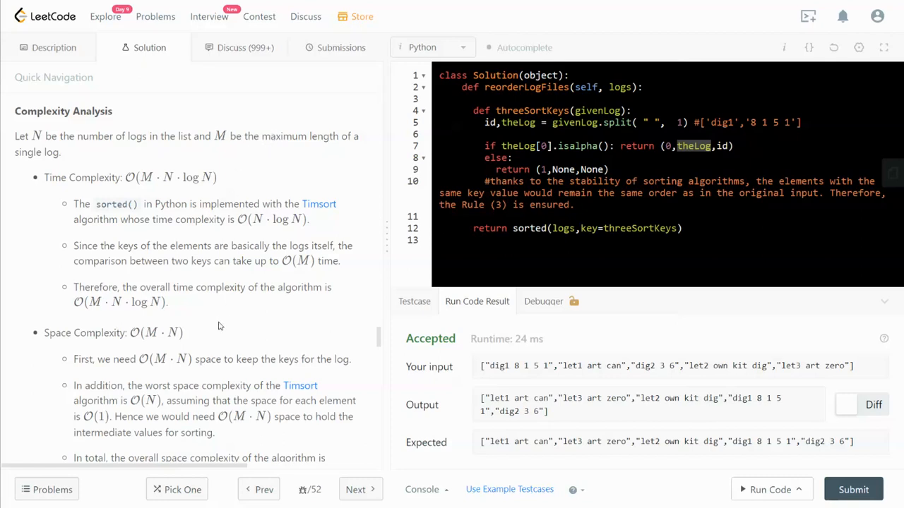
pyautogui.moveTo(158, 353)
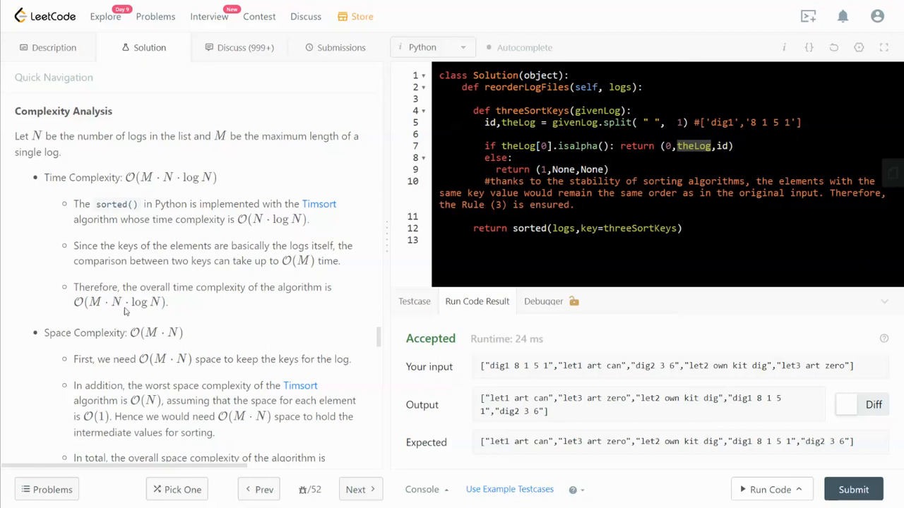
pyautogui.moveTo(181, 370)
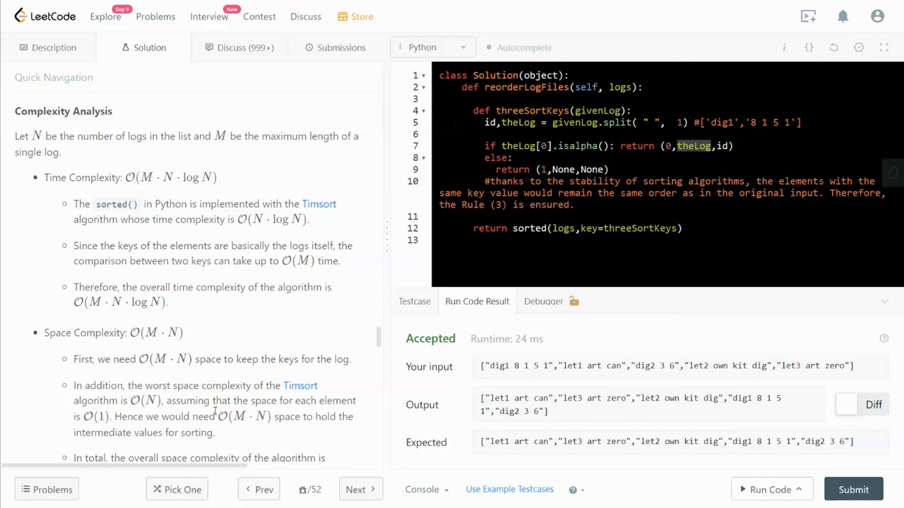
pyautogui.scroll(-3)
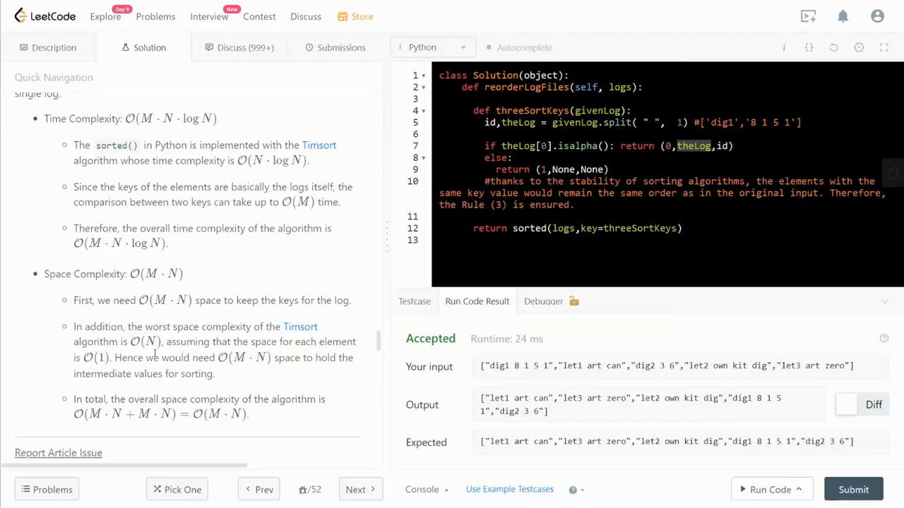
pyautogui.moveTo(176, 391)
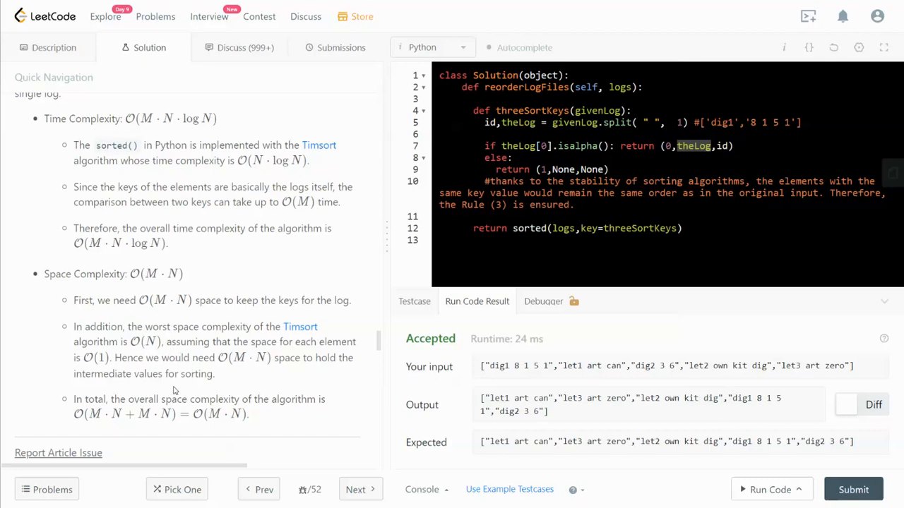
pyautogui.moveTo(176, 390)
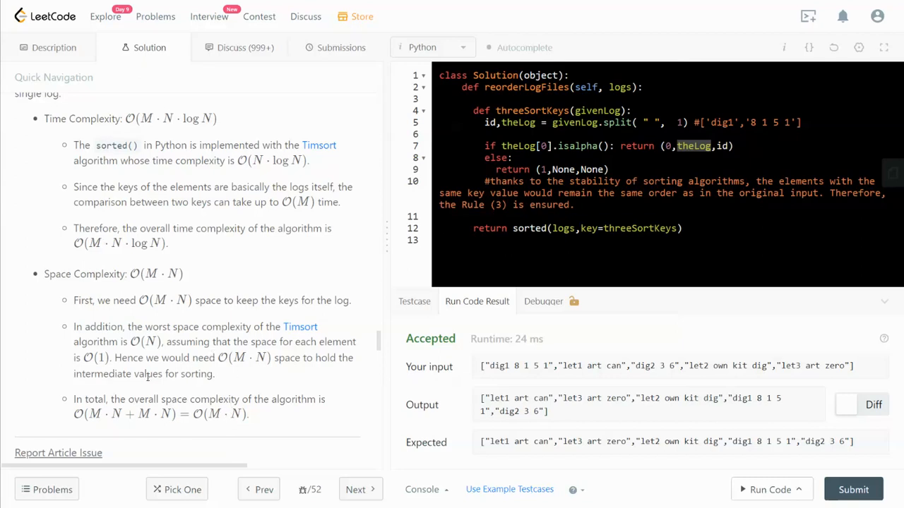
pyautogui.moveTo(154, 388)
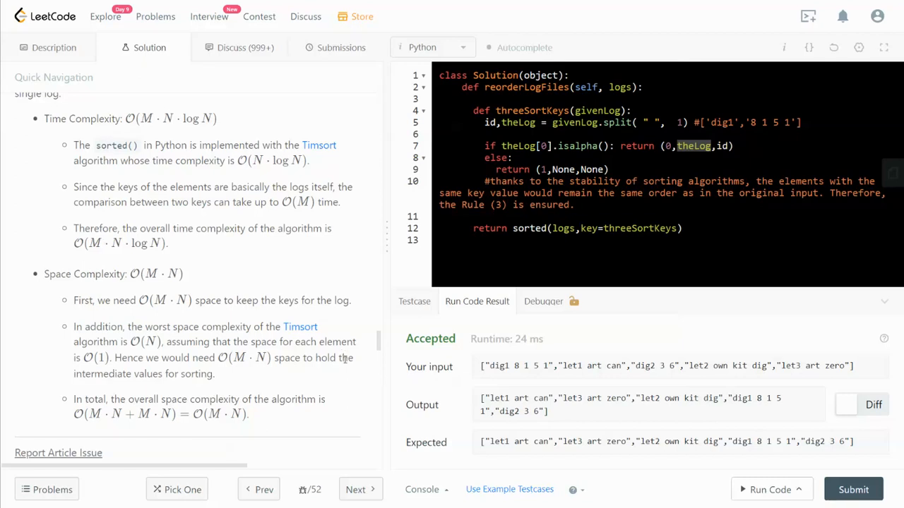
pyautogui.moveTo(364, 340)
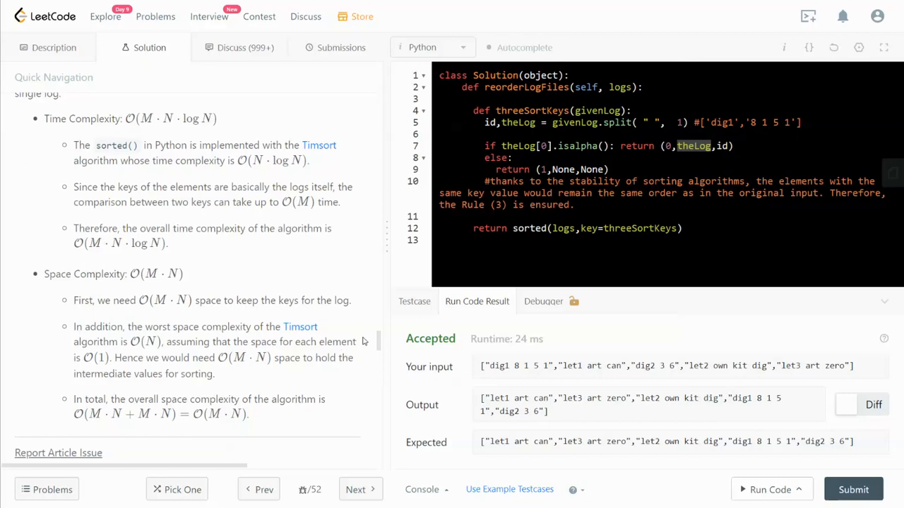
pyautogui.moveTo(874, 404)
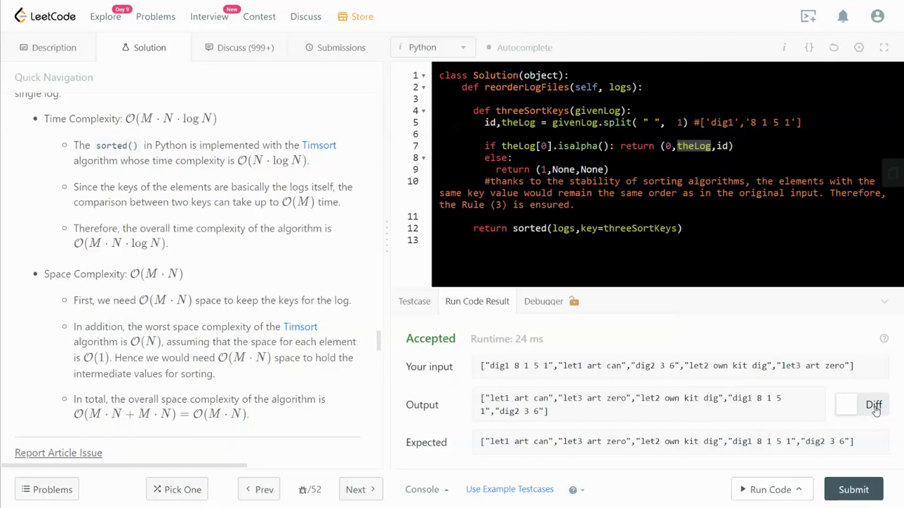